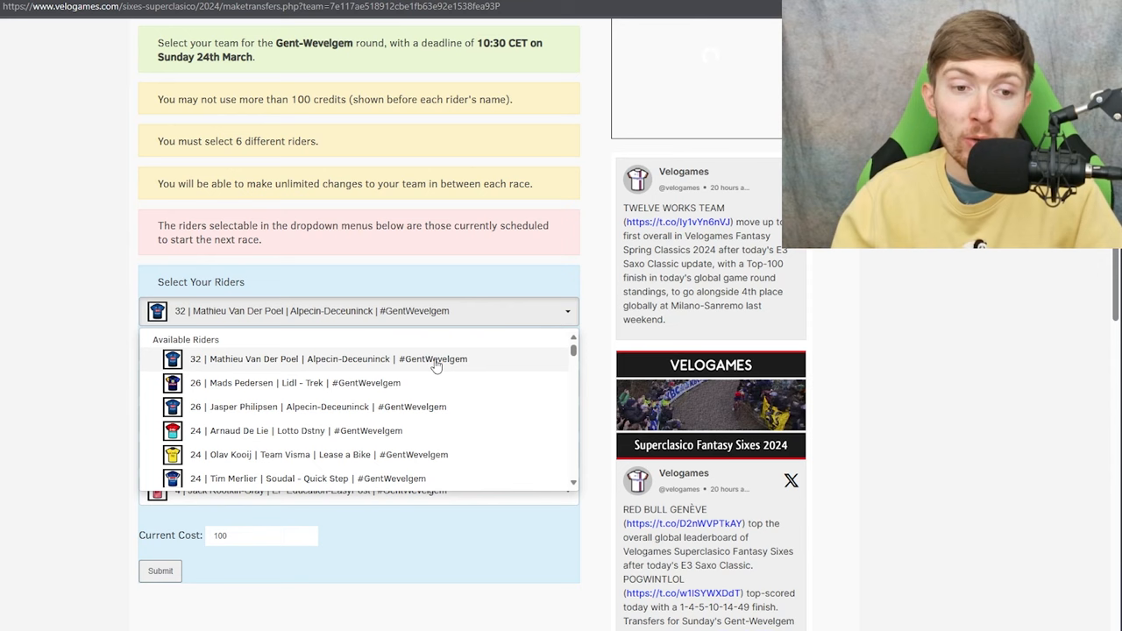
{"action": "mouse_move", "coordinate": [395, 406]}
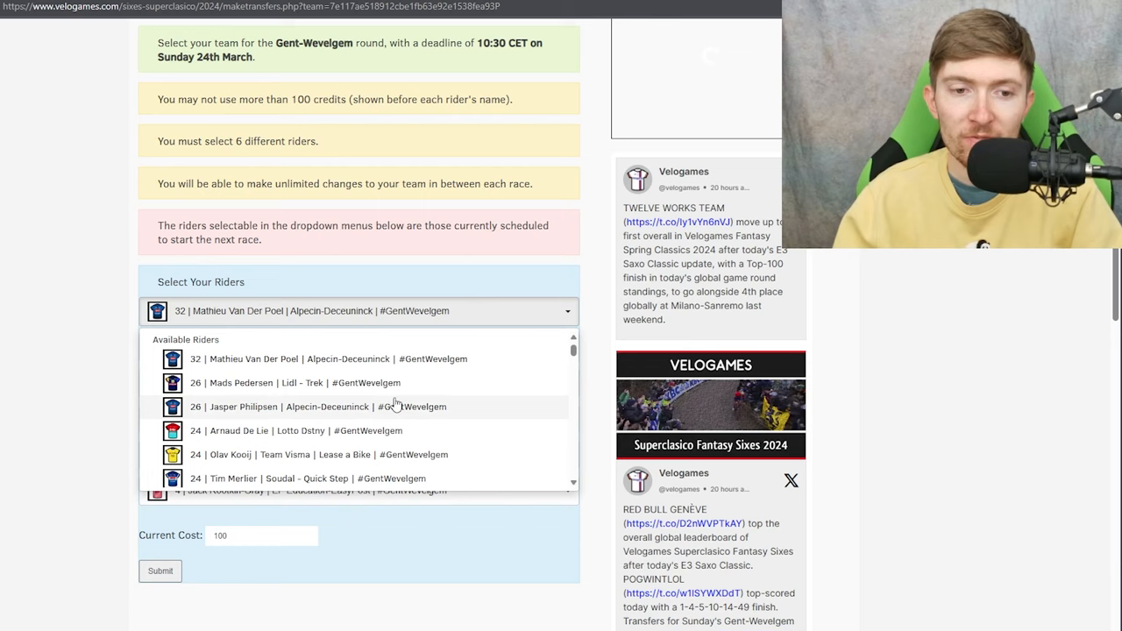
{"action": "mouse_move", "coordinate": [383, 412]}
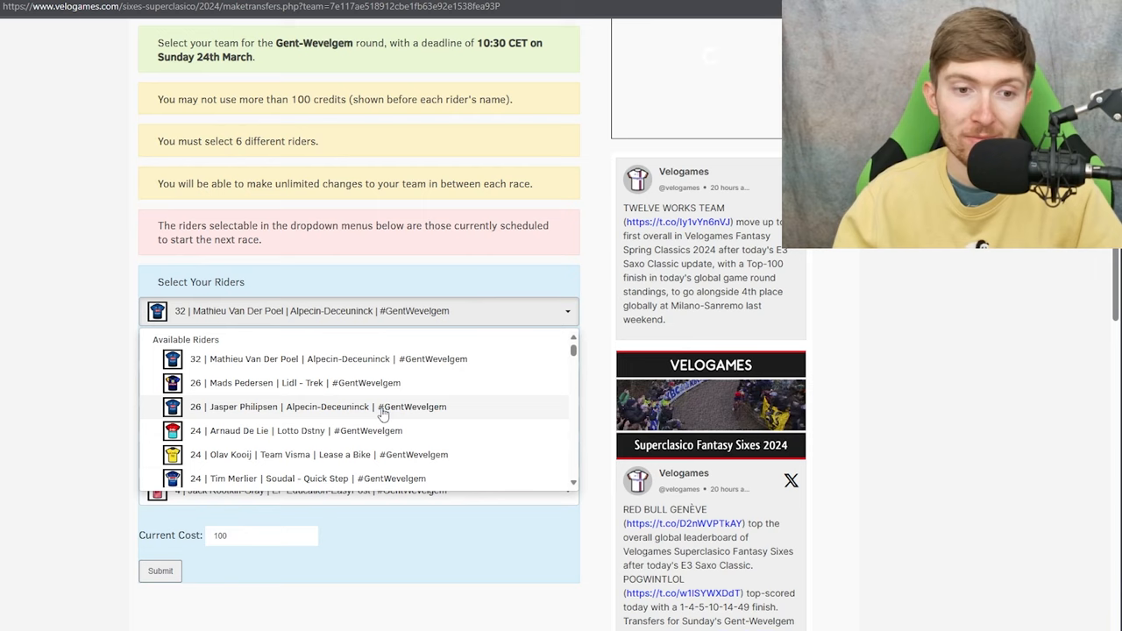
{"action": "mouse_move", "coordinate": [443, 401]}
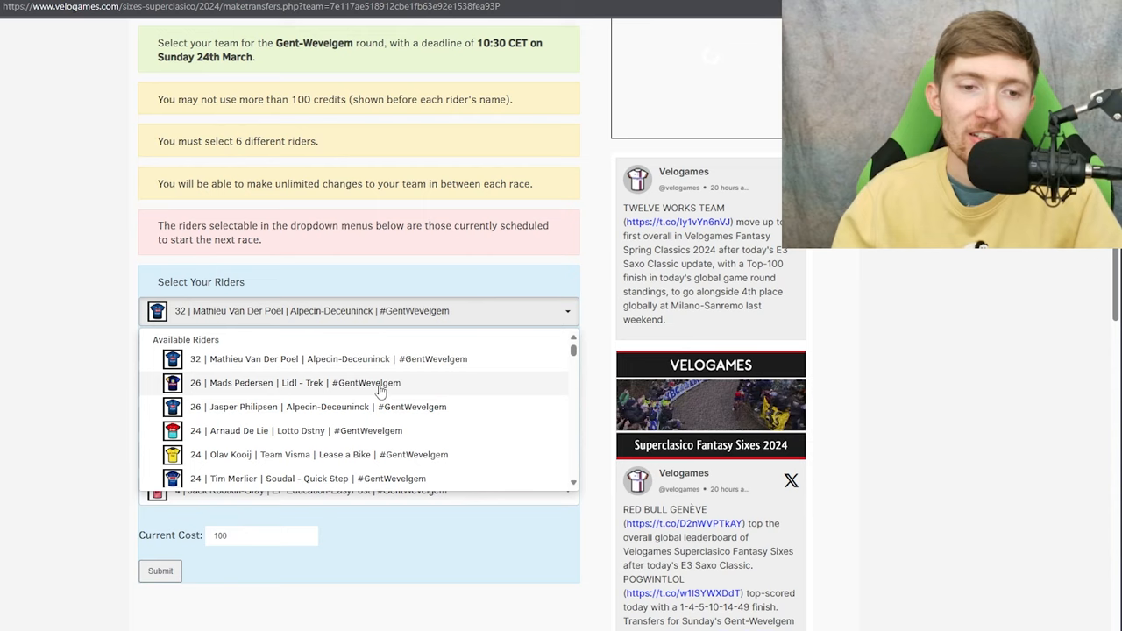
{"action": "mouse_move", "coordinate": [443, 363]}
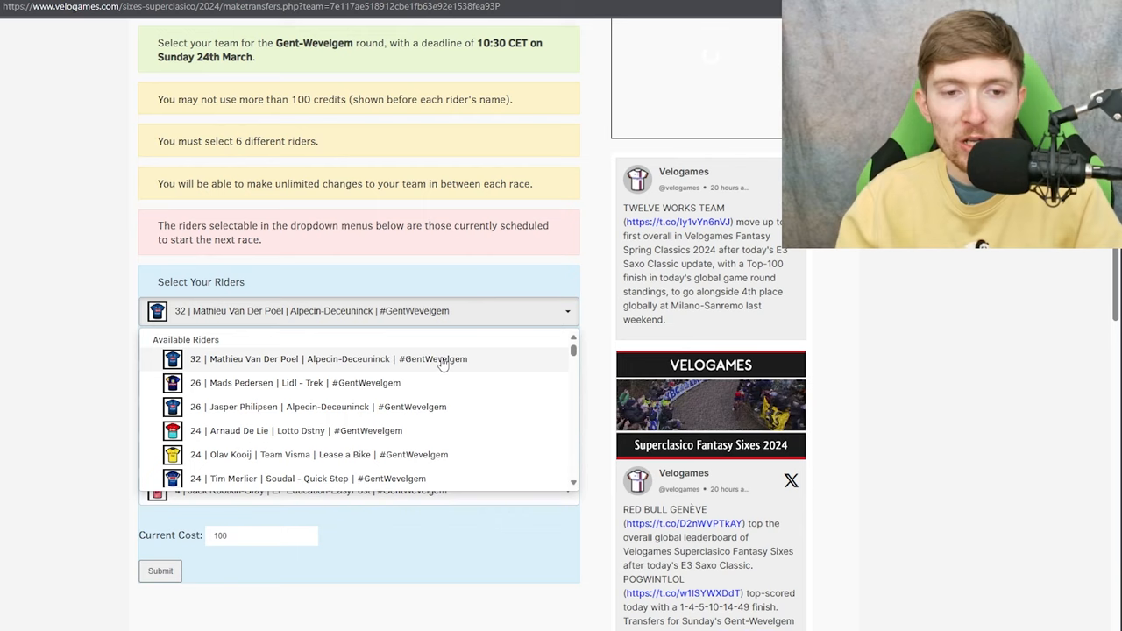
{"action": "mouse_move", "coordinate": [478, 363]}
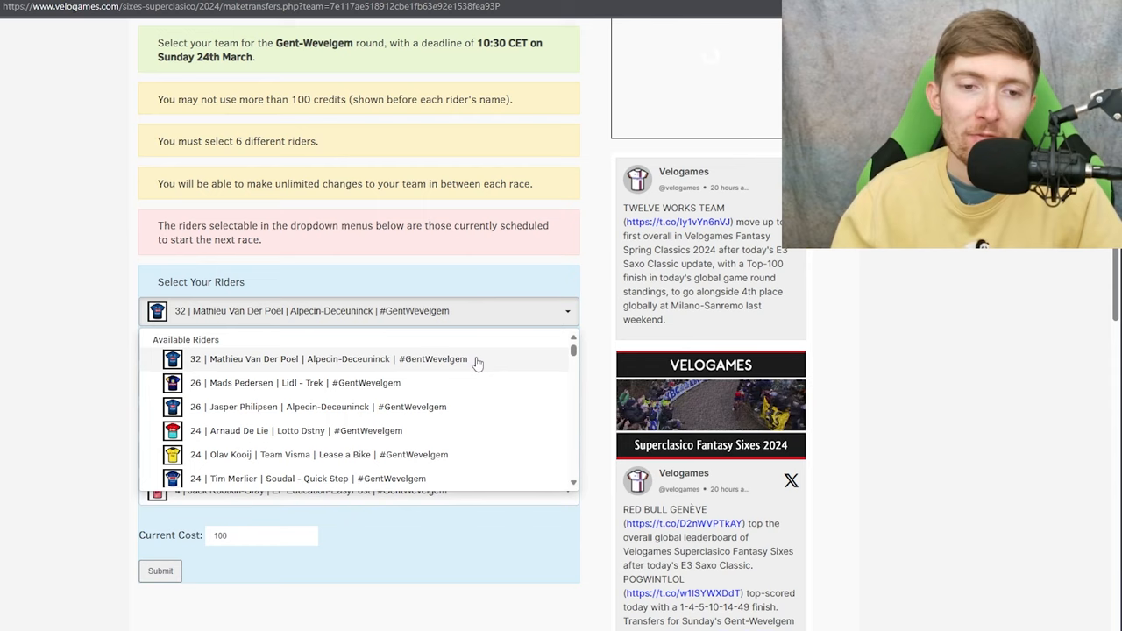
{"action": "mouse_move", "coordinate": [457, 372]}
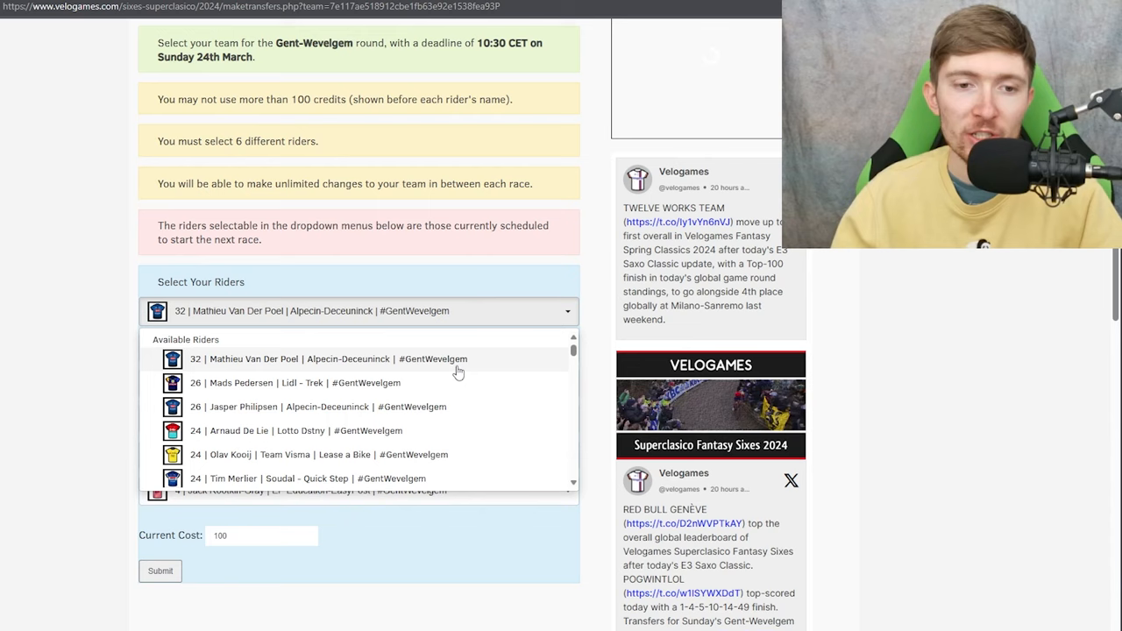
{"action": "mouse_move", "coordinate": [562, 456]}
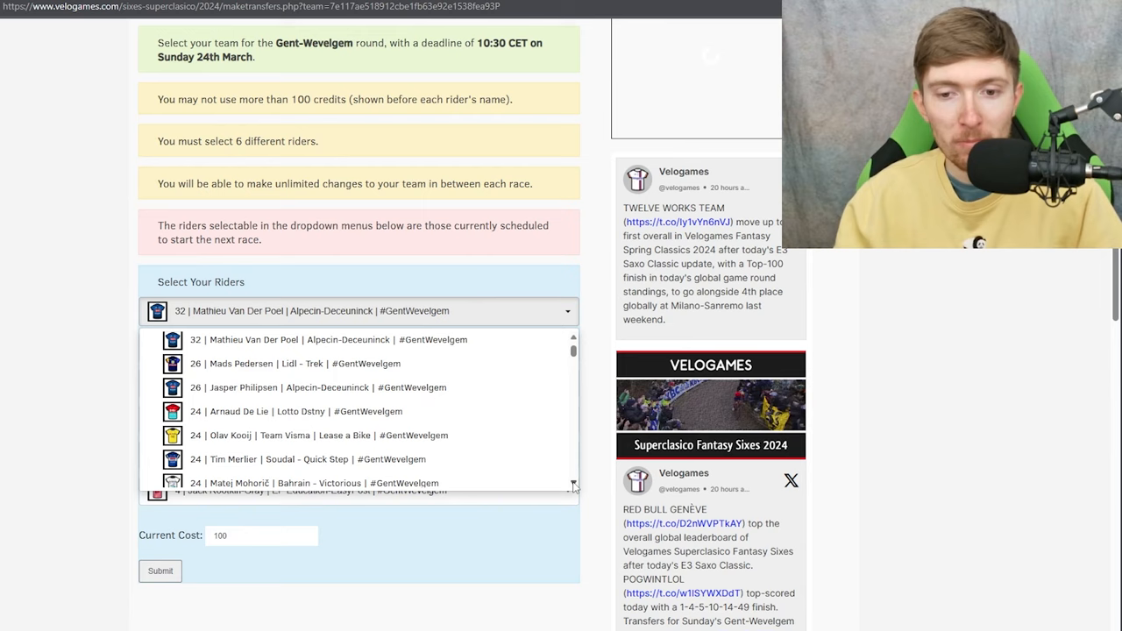
{"action": "mouse_move", "coordinate": [444, 387]}
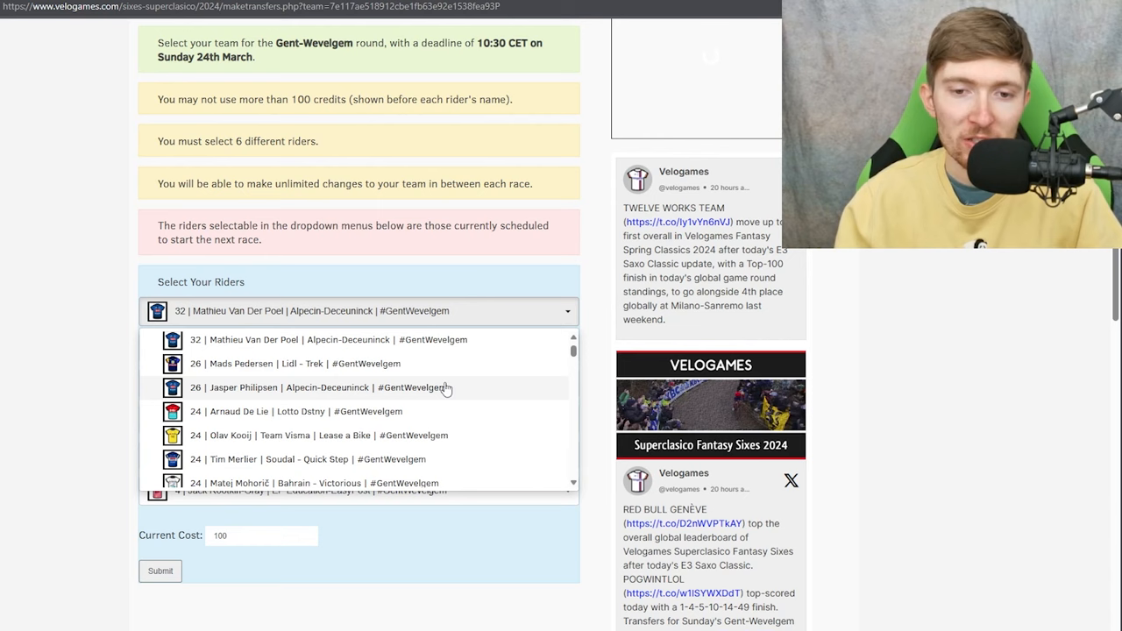
Scroll down through the rider dropdown towards the 4-credit riders
{"action": "scroll", "scroll_direction": "down", "scroll_amount": 3}
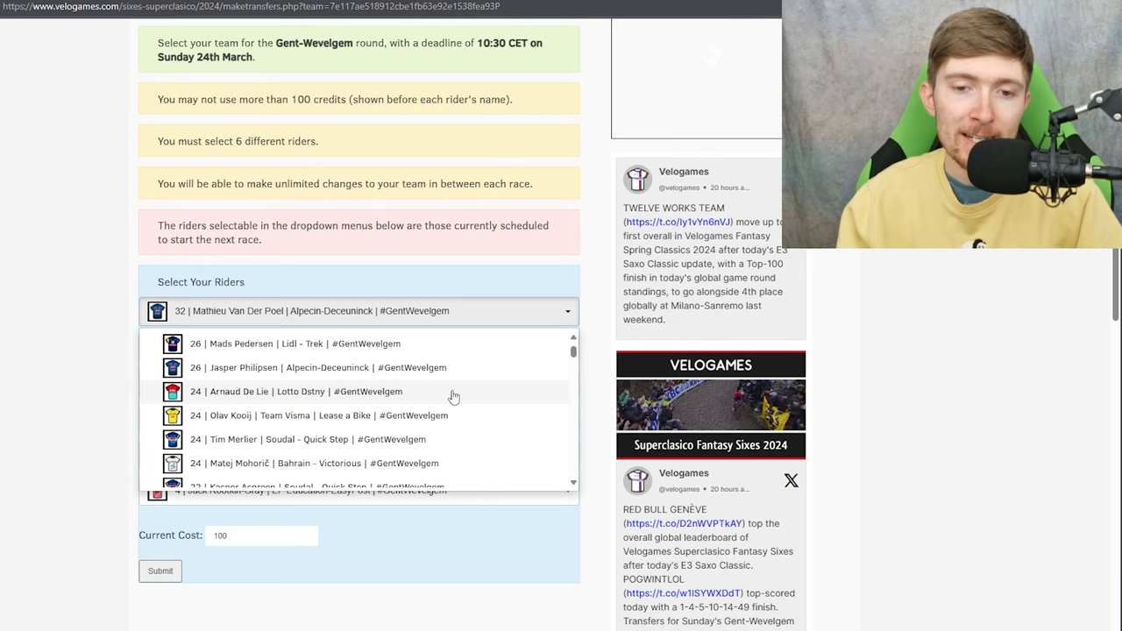
{"action": "scroll", "scroll_direction": "down", "scroll_amount": 3}
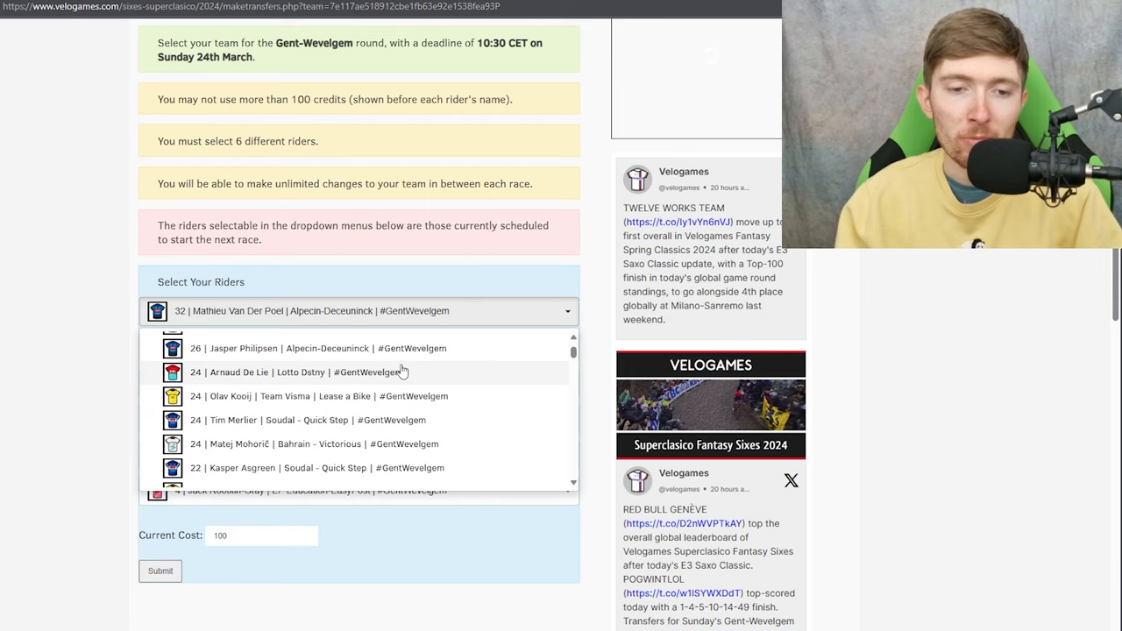
{"action": "mouse_move", "coordinate": [430, 396]}
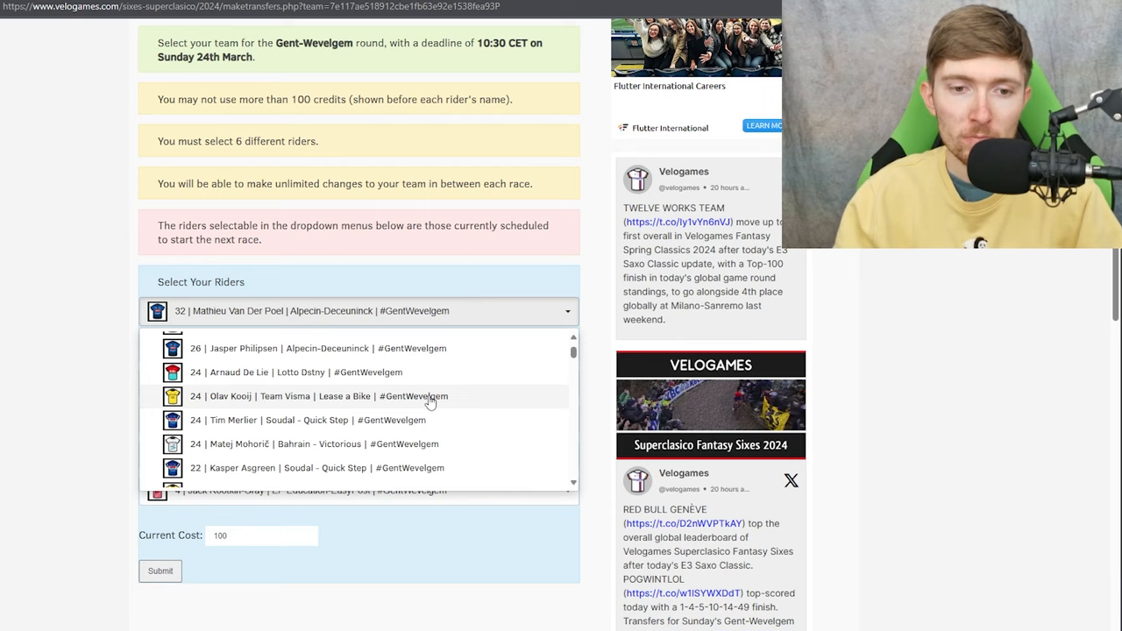
{"action": "mouse_move", "coordinate": [450, 427]}
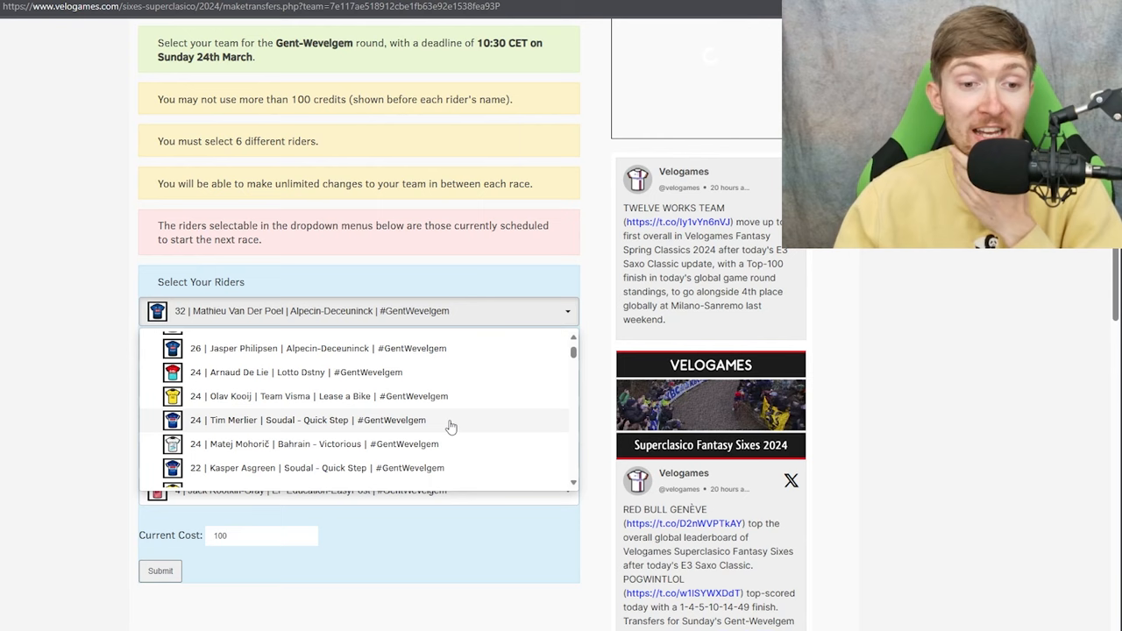
{"action": "scroll", "scroll_direction": "down", "scroll_amount": 3}
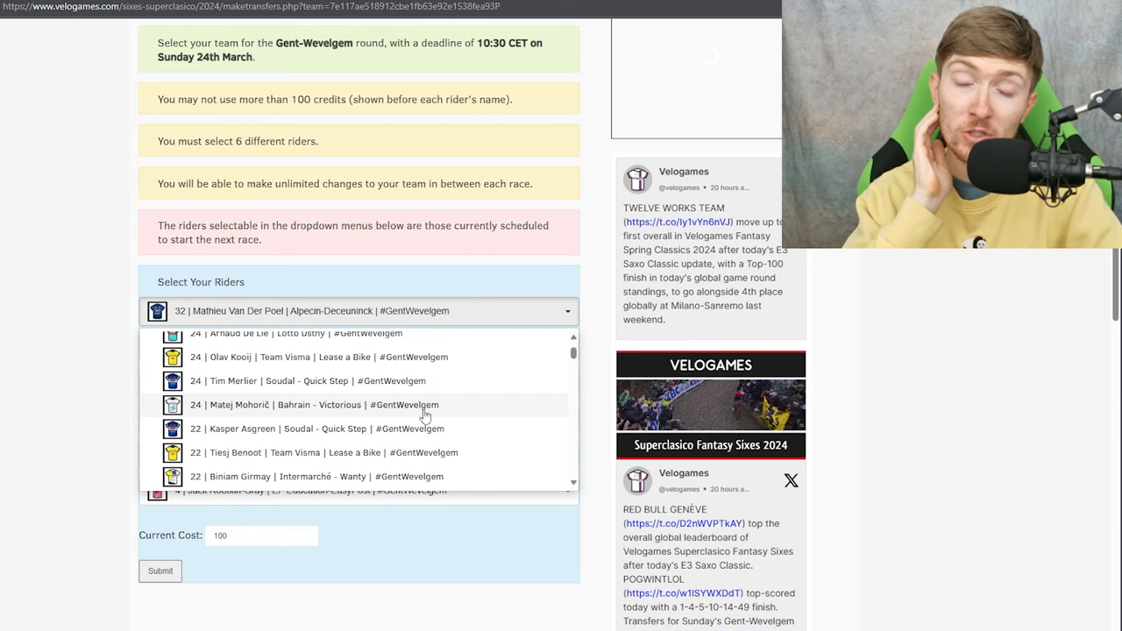
{"action": "mouse_move", "coordinate": [445, 411]}
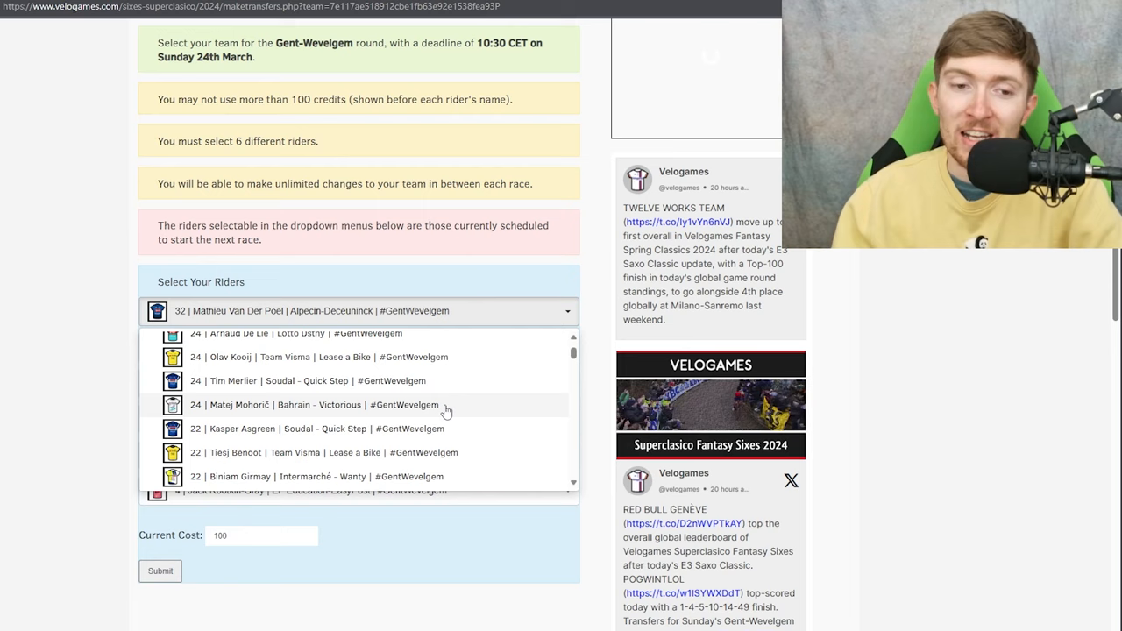
{"action": "mouse_move", "coordinate": [483, 417]}
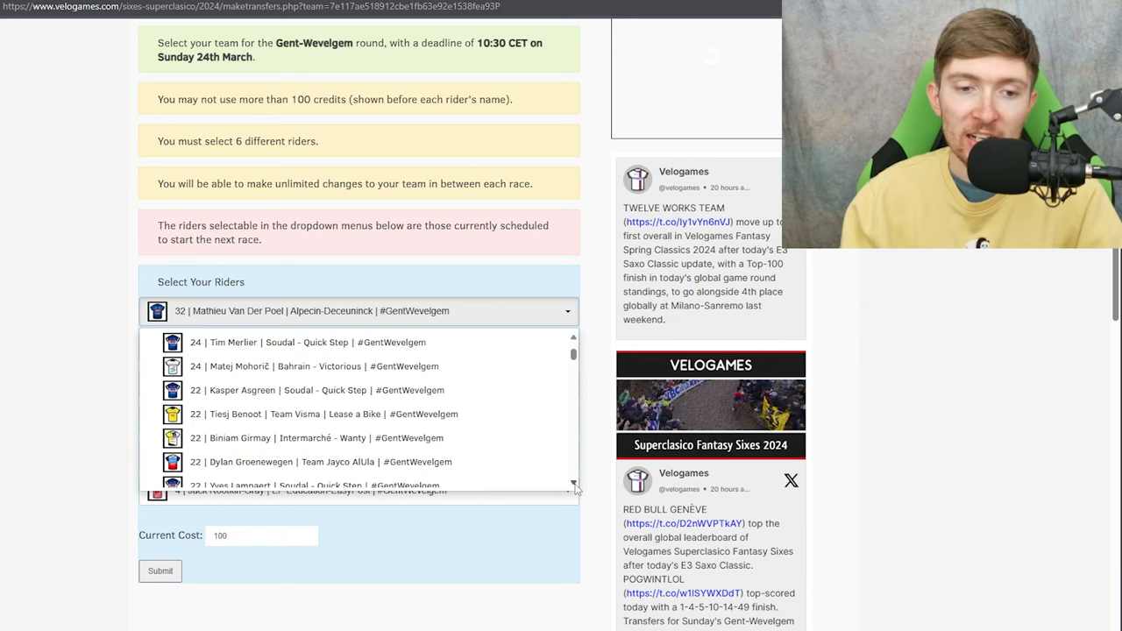
{"action": "scroll", "scroll_direction": "down", "scroll_amount": 3}
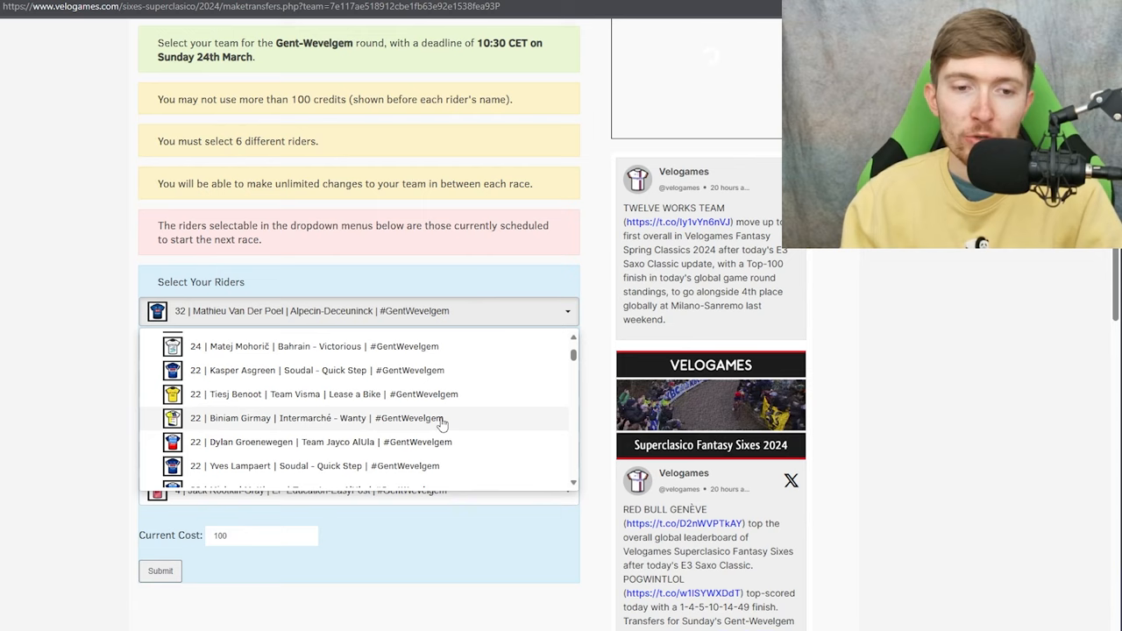
{"action": "mouse_move", "coordinate": [421, 421]}
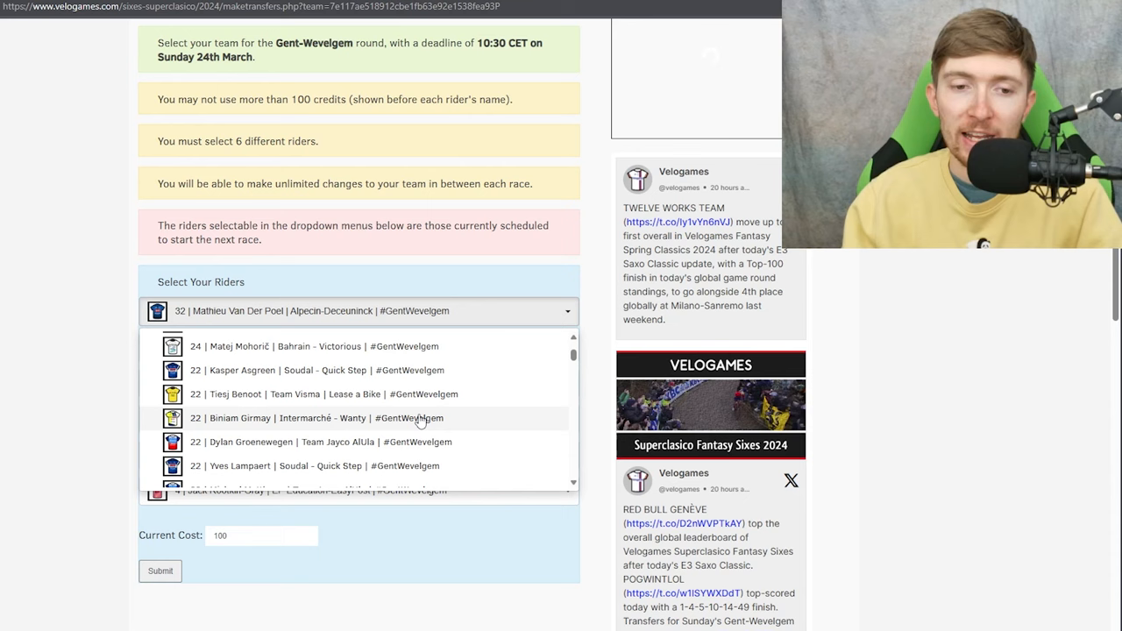
{"action": "scroll", "scroll_direction": "down", "scroll_amount": 3}
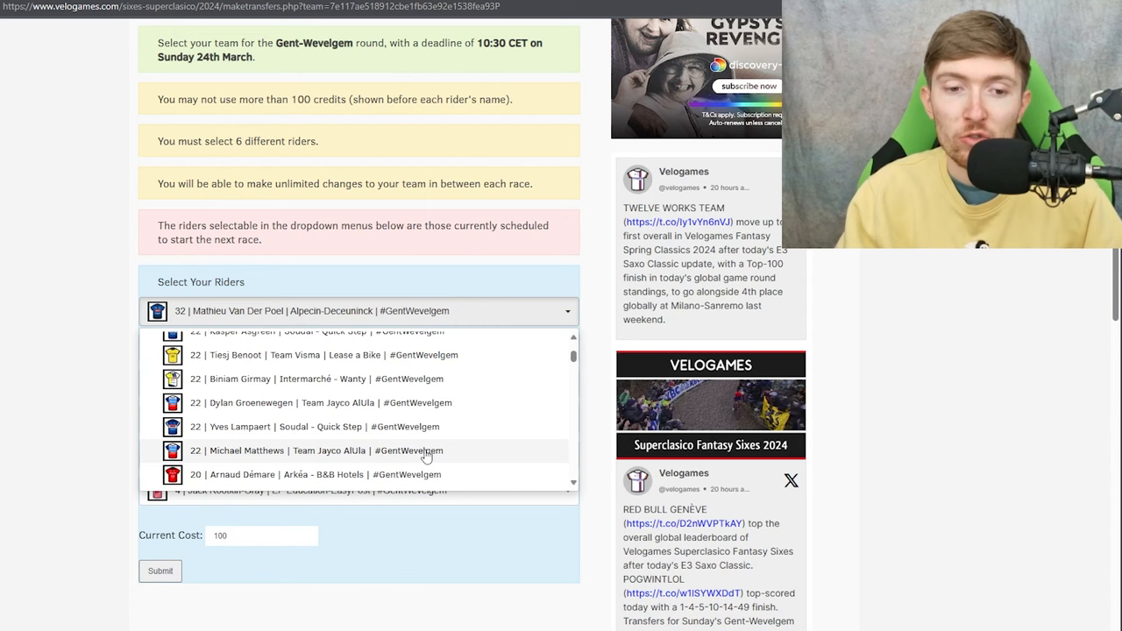
{"action": "scroll", "scroll_direction": "down", "scroll_amount": 3}
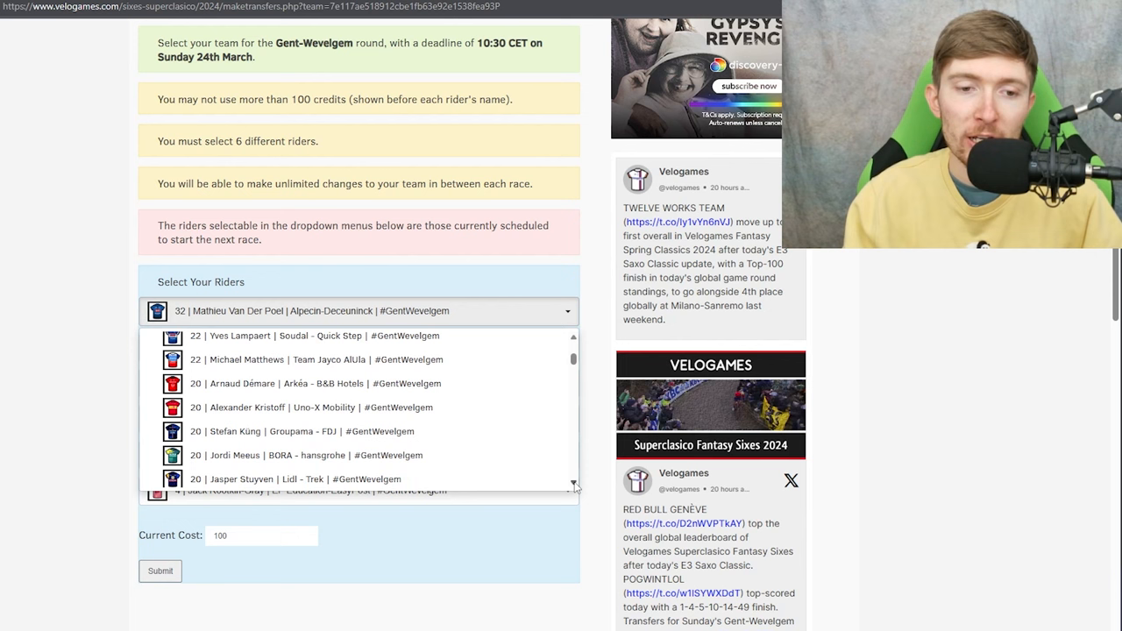
{"action": "scroll", "scroll_direction": "down", "scroll_amount": 3}
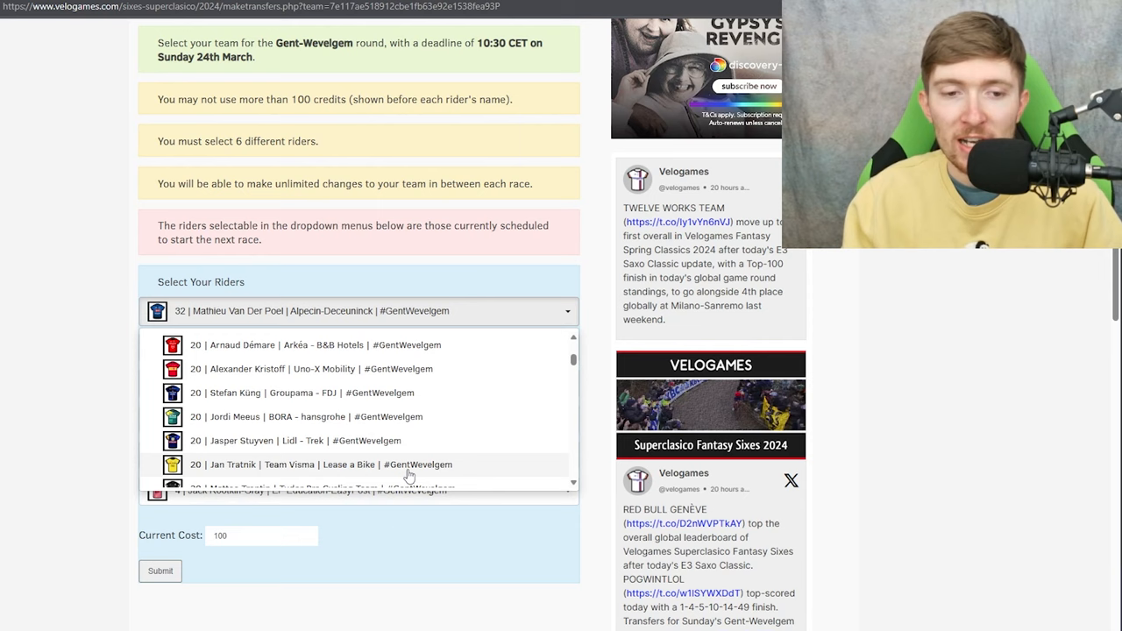
{"action": "mouse_move", "coordinate": [480, 450]}
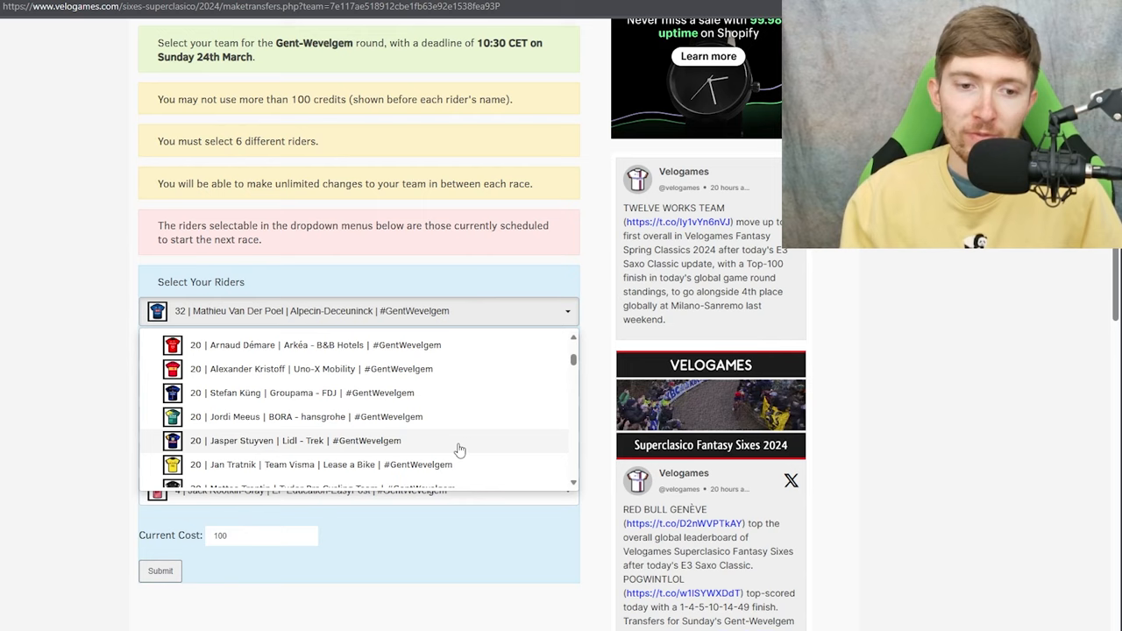
{"action": "mouse_move", "coordinate": [462, 471]}
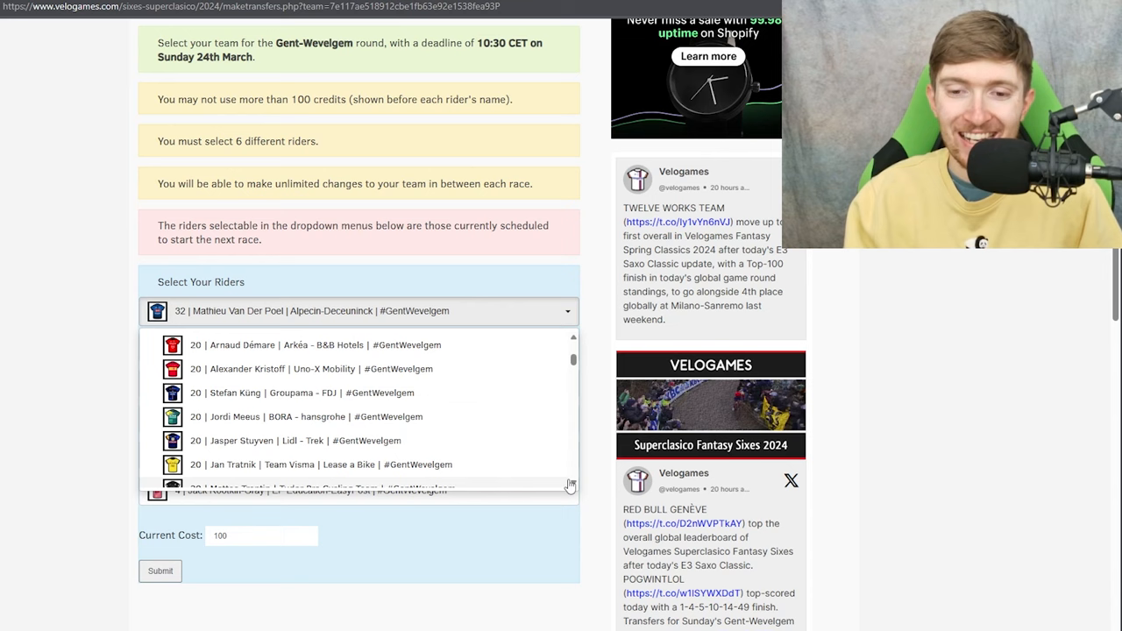
{"action": "scroll", "scroll_direction": "down", "scroll_amount": 3}
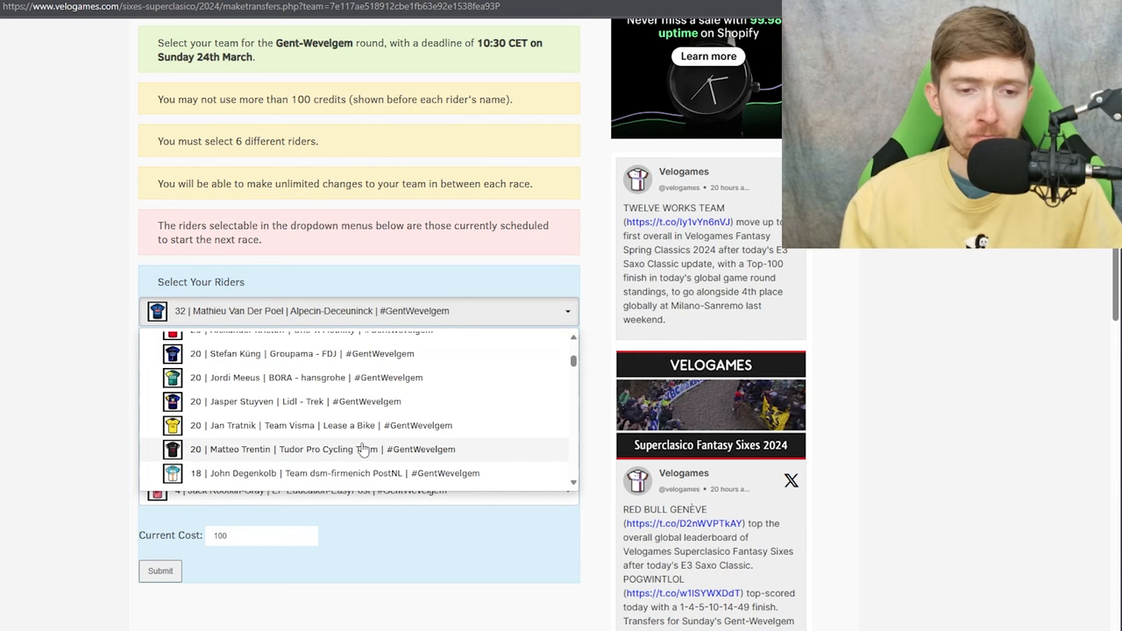
{"action": "scroll", "scroll_direction": "down", "scroll_amount": 3}
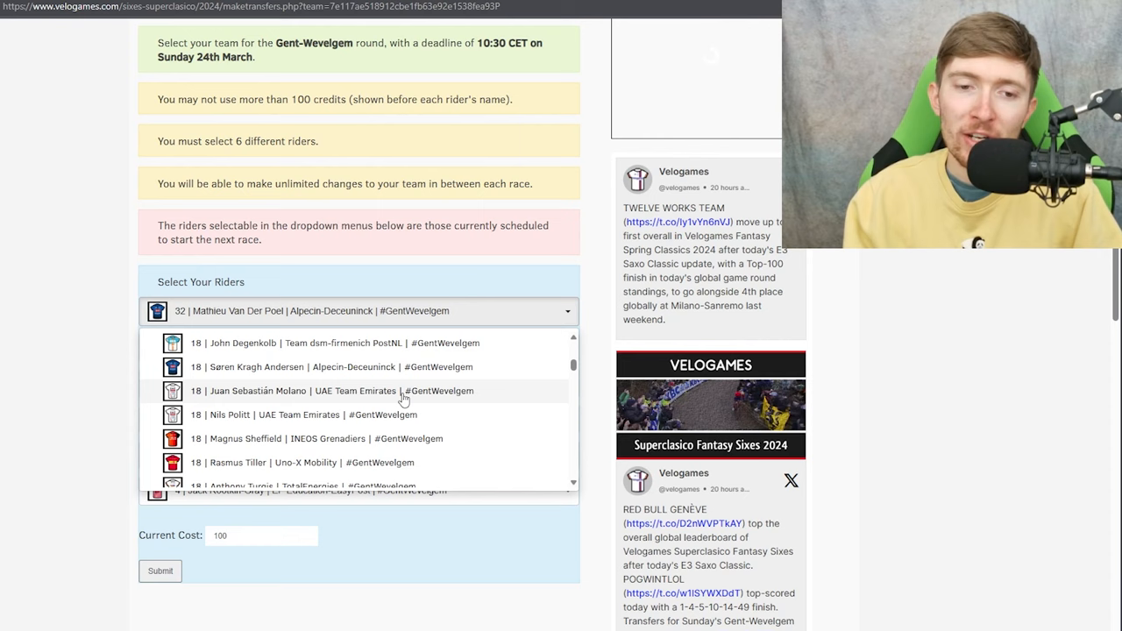
{"action": "scroll", "scroll_direction": "down", "scroll_amount": 3}
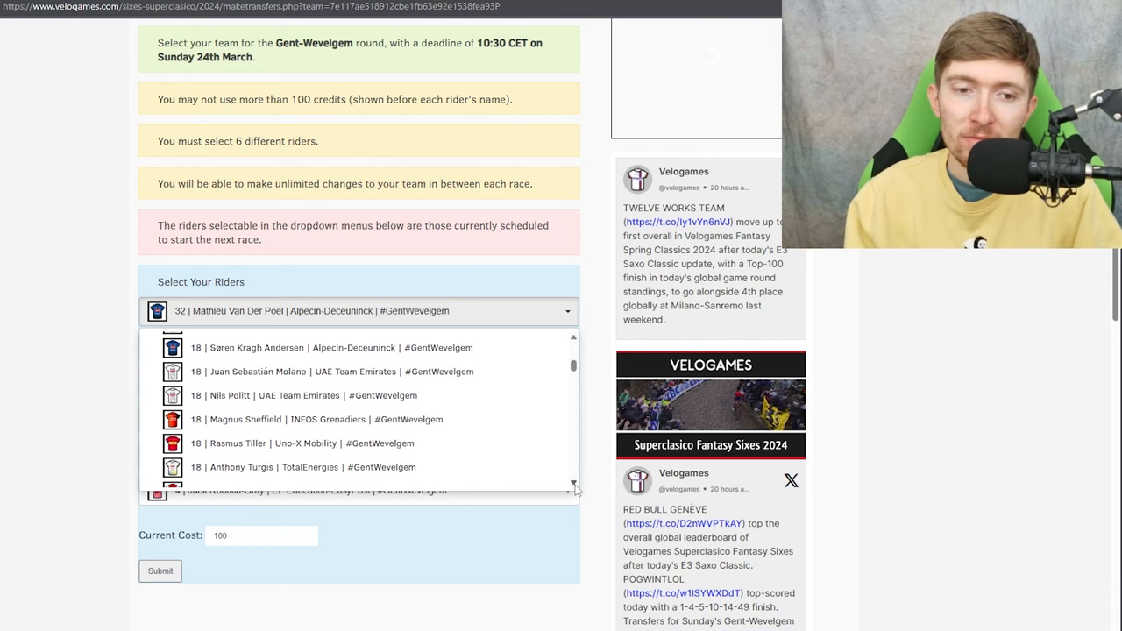
{"action": "scroll", "scroll_direction": "down", "scroll_amount": 3}
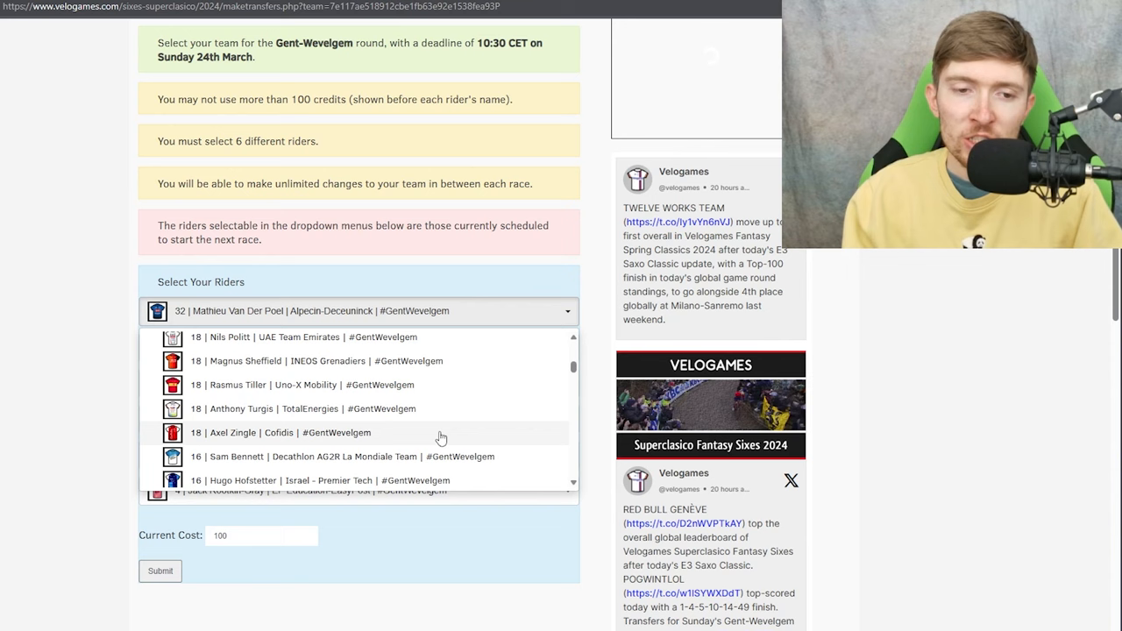
{"action": "scroll", "scroll_direction": "up", "scroll_amount": 3}
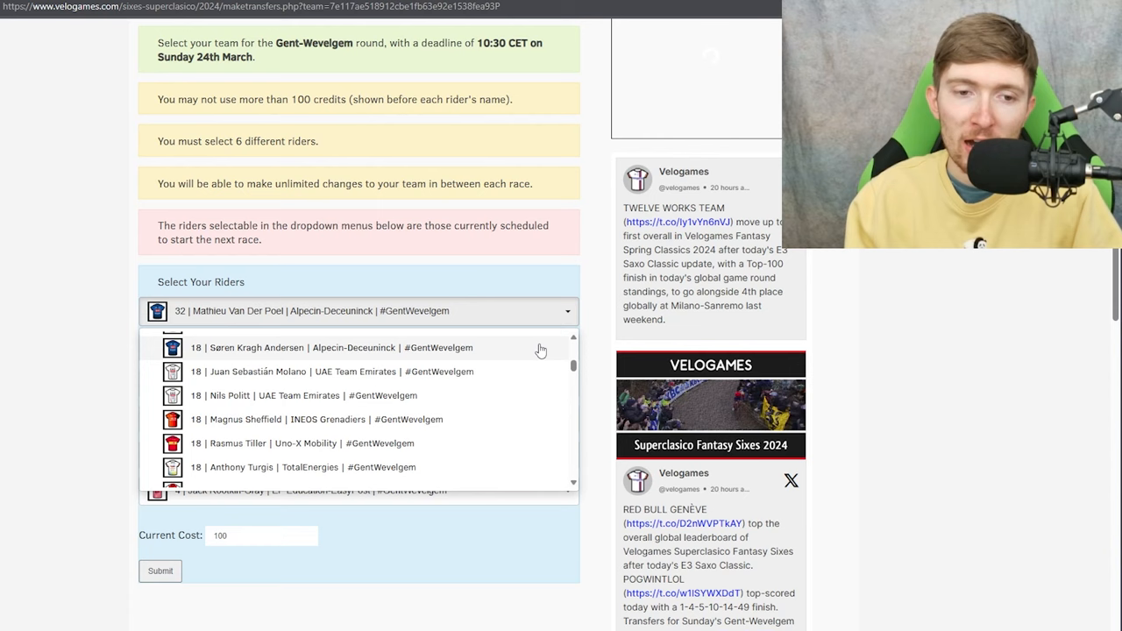
{"action": "scroll", "scroll_direction": "down", "scroll_amount": 3}
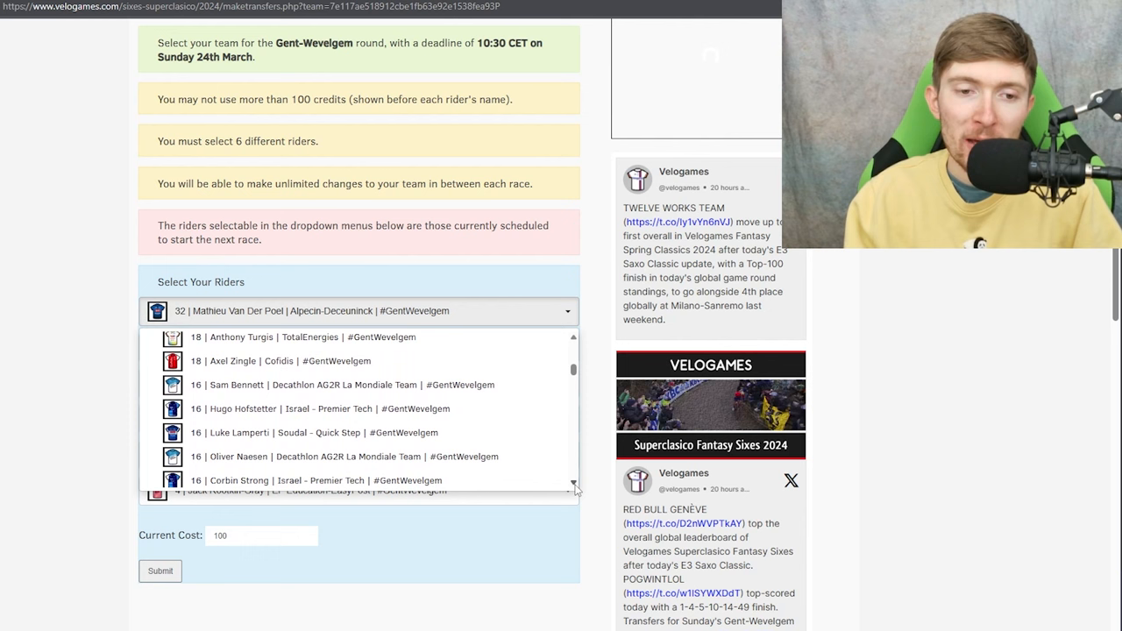
{"action": "scroll", "scroll_direction": "down", "scroll_amount": 3}
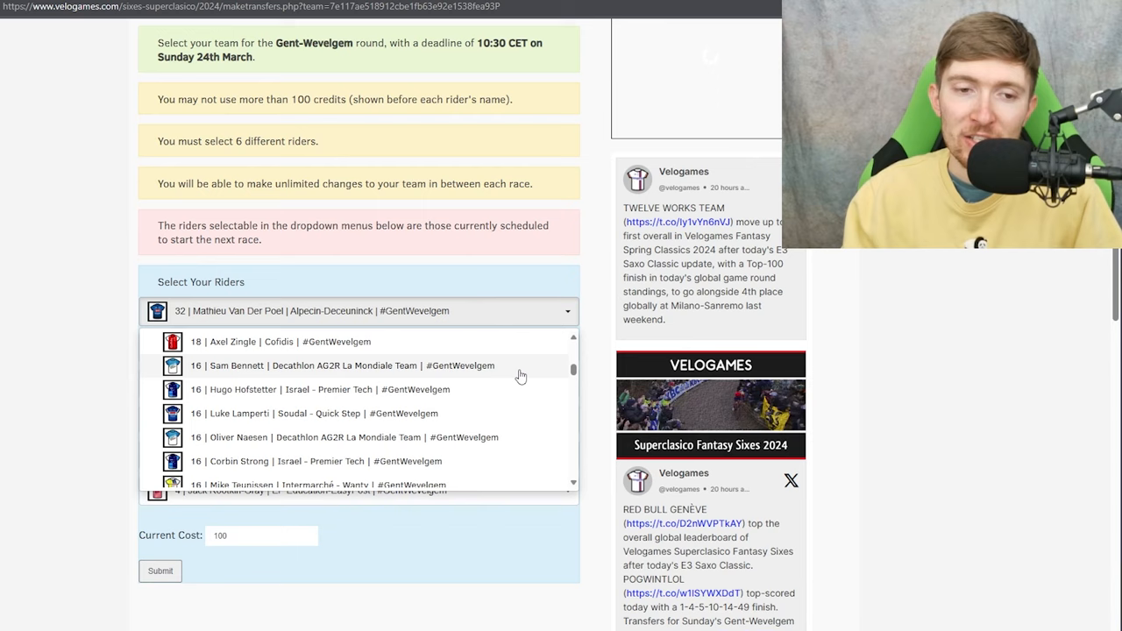
{"action": "mouse_move", "coordinate": [402, 419]}
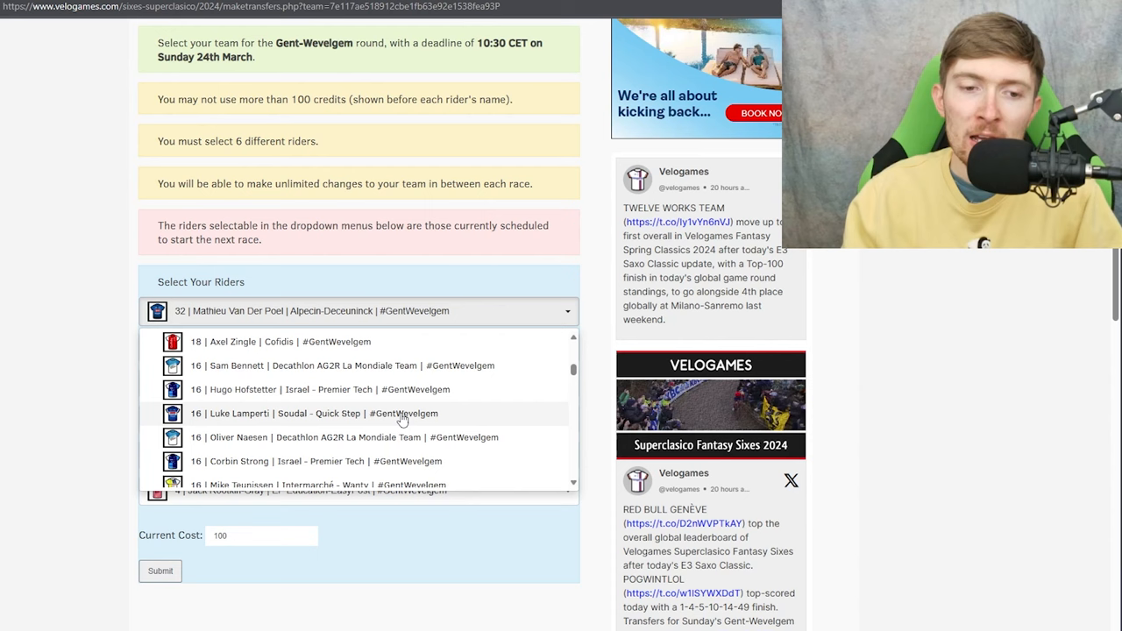
{"action": "scroll", "scroll_direction": "down", "scroll_amount": 3}
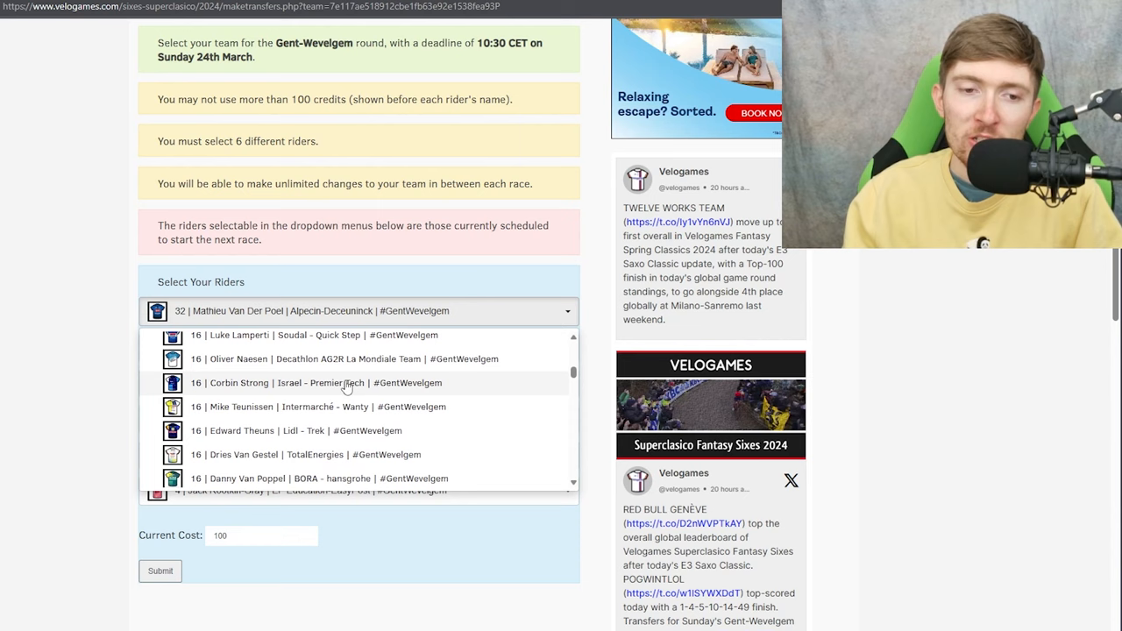
{"action": "mouse_move", "coordinate": [410, 390]}
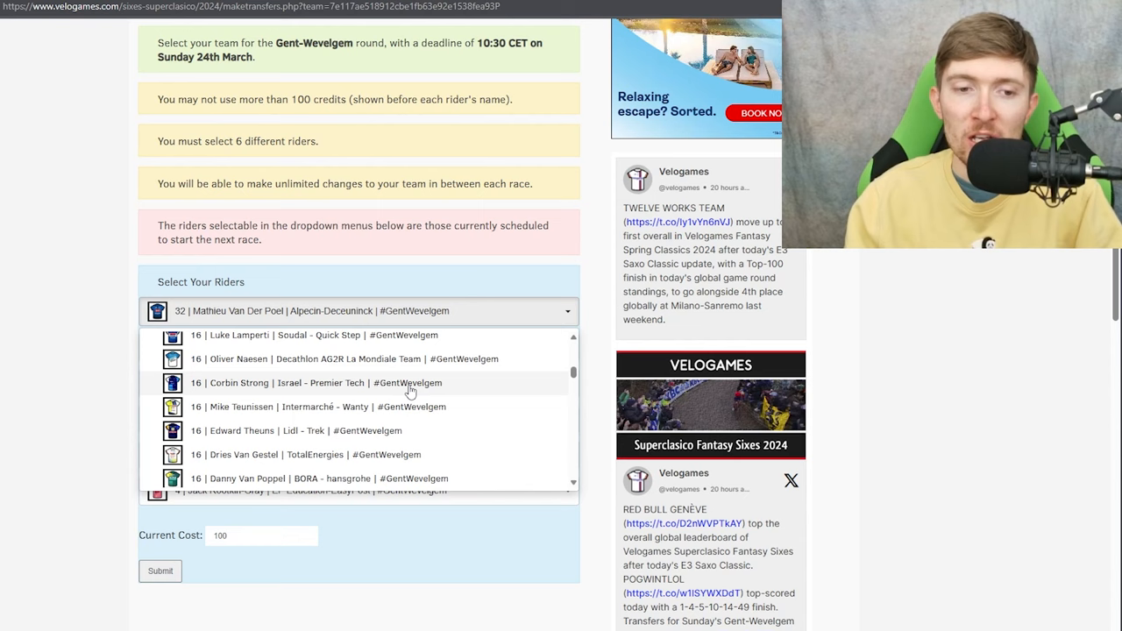
{"action": "scroll", "scroll_direction": "down", "scroll_amount": 3}
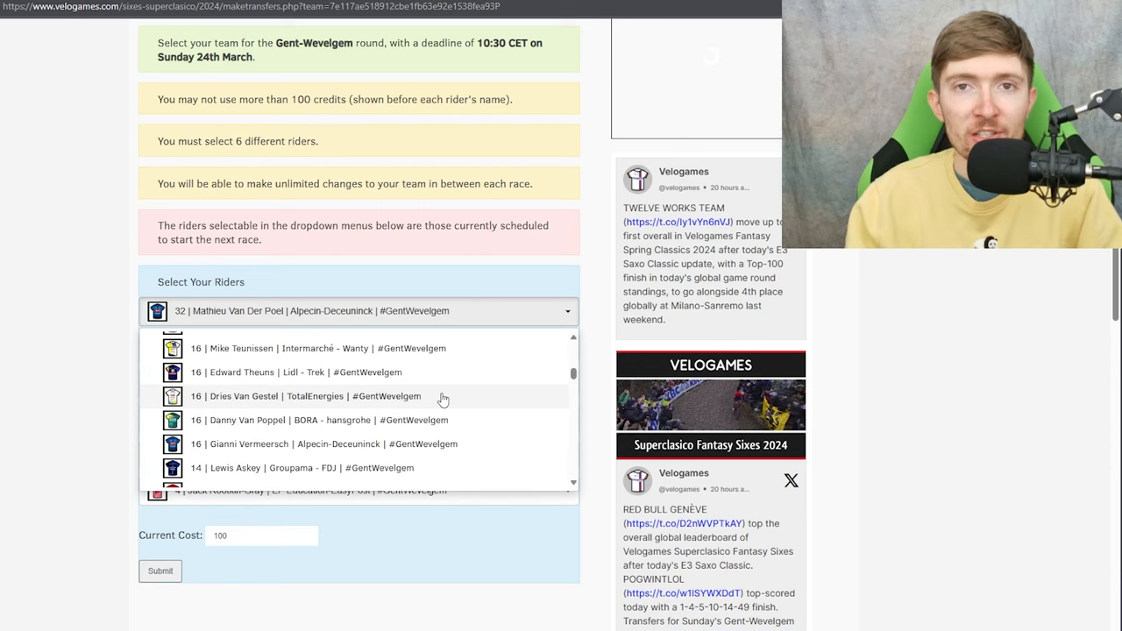
{"action": "mouse_move", "coordinate": [430, 430]}
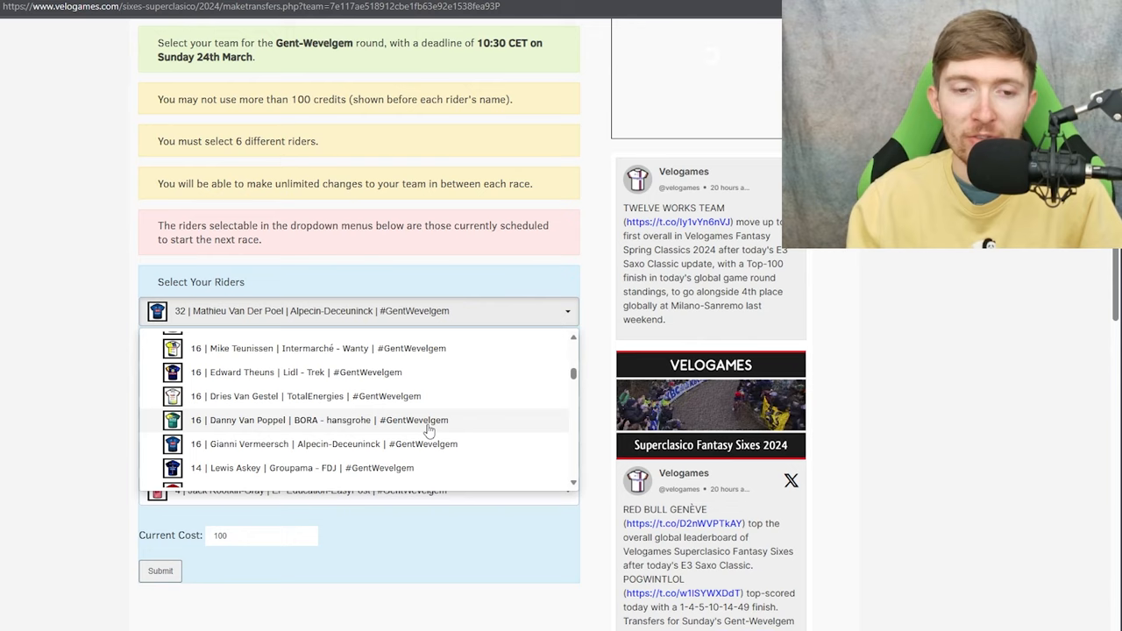
{"action": "scroll", "scroll_direction": "down", "scroll_amount": 3}
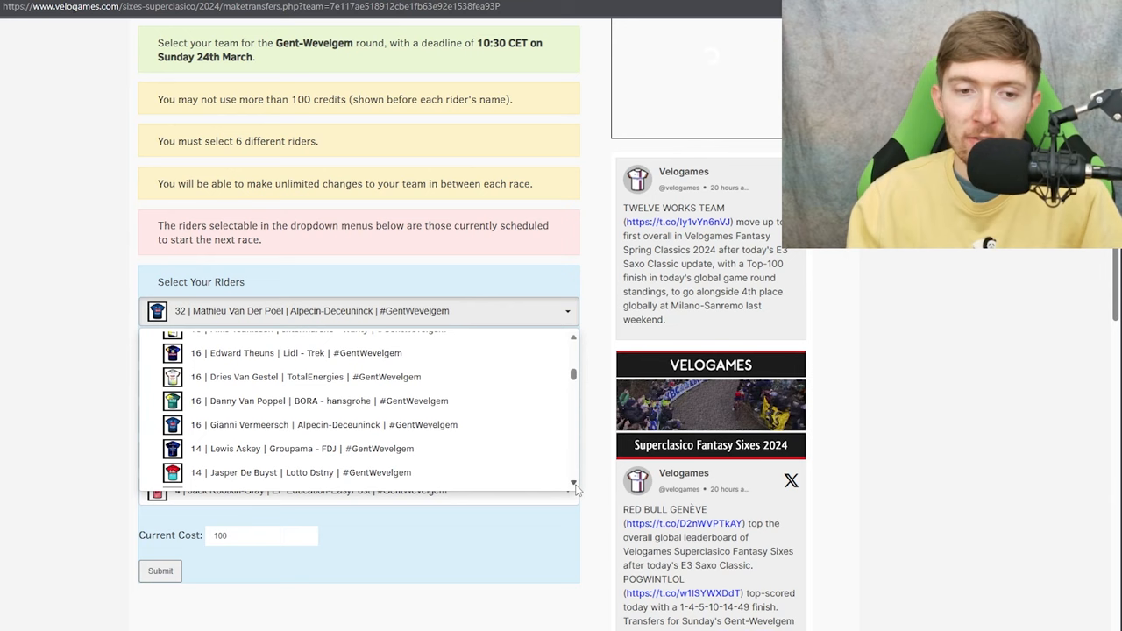
{"action": "scroll", "scroll_direction": "down", "scroll_amount": 3}
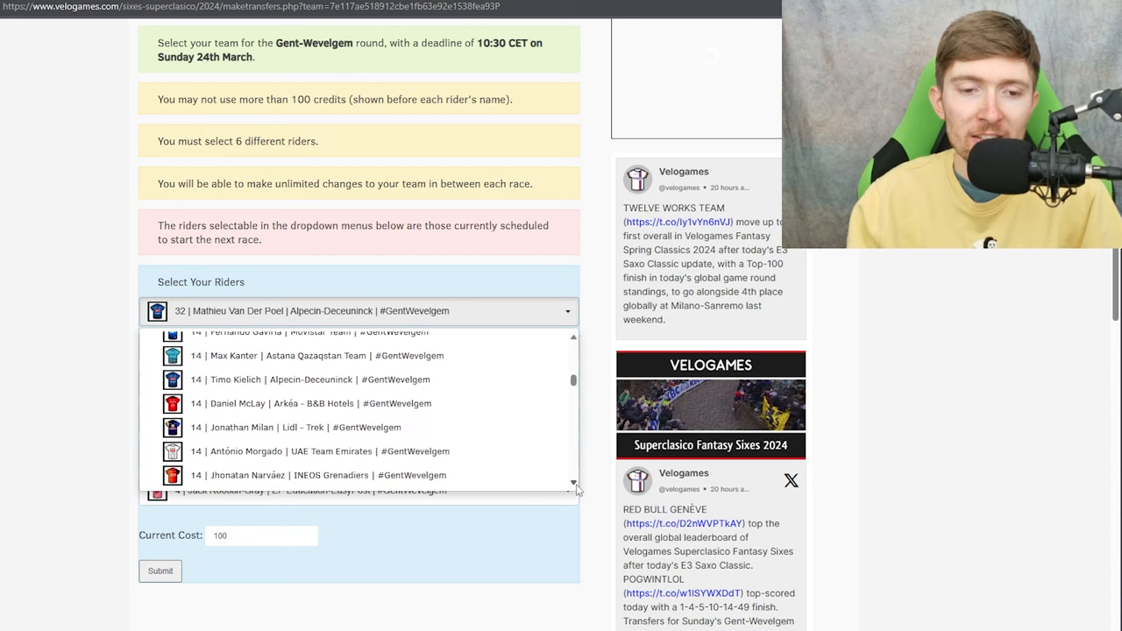
{"action": "scroll", "scroll_direction": "down", "scroll_amount": 3}
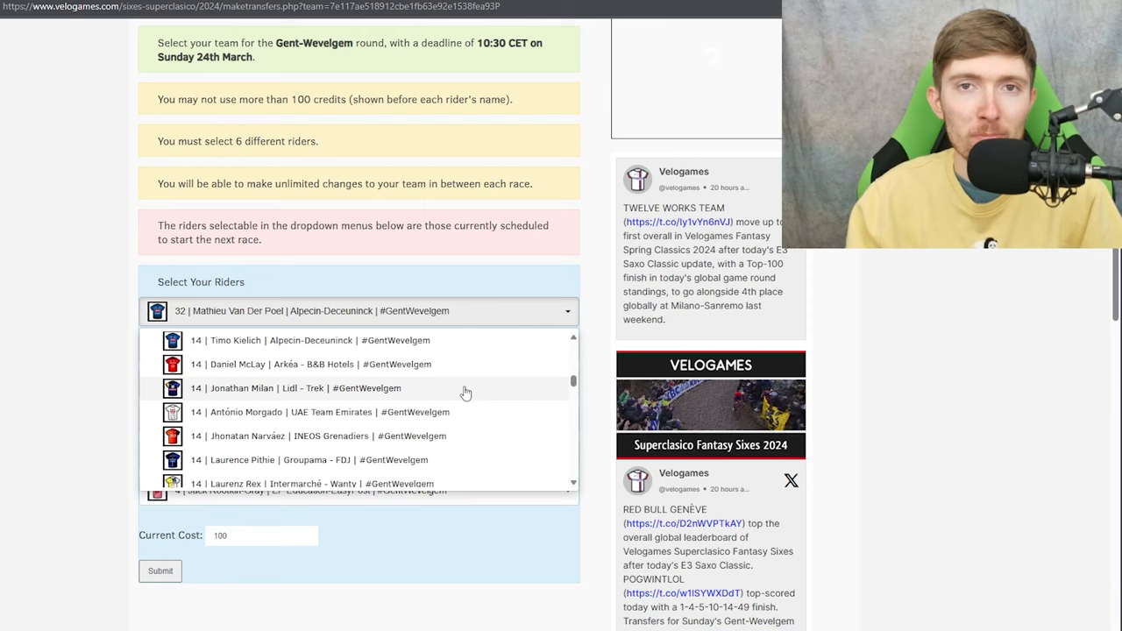
{"action": "mouse_move", "coordinate": [453, 412]}
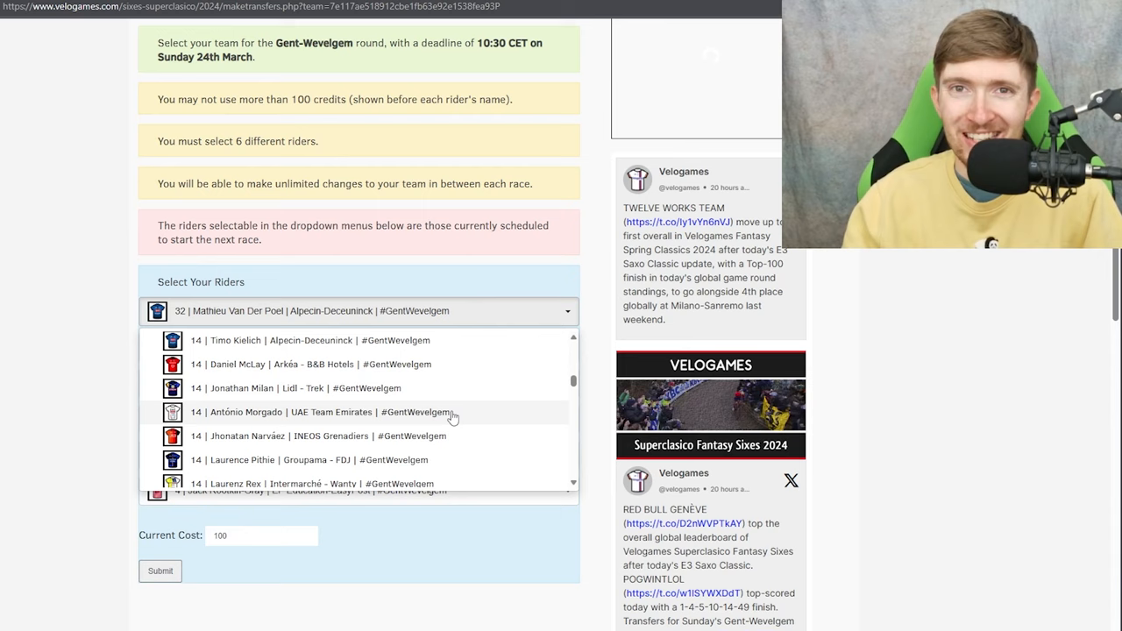
{"action": "mouse_move", "coordinate": [455, 443]}
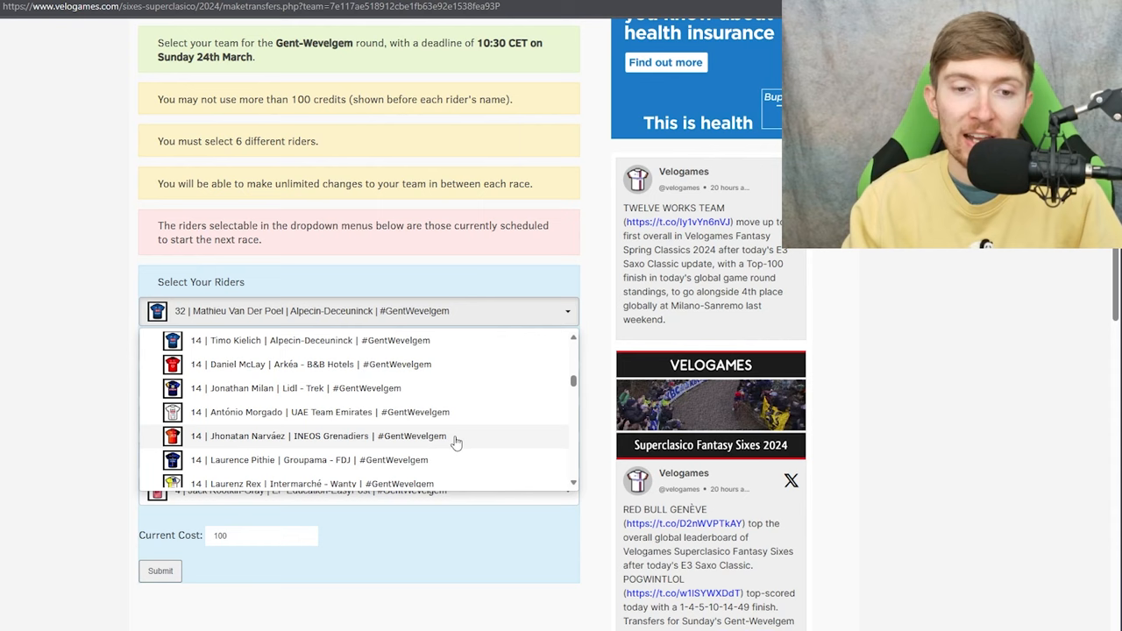
Continue scrolling the list, reviewing the 4-credit riders one screen at a time
{"action": "scroll", "scroll_direction": "down", "scroll_amount": 3}
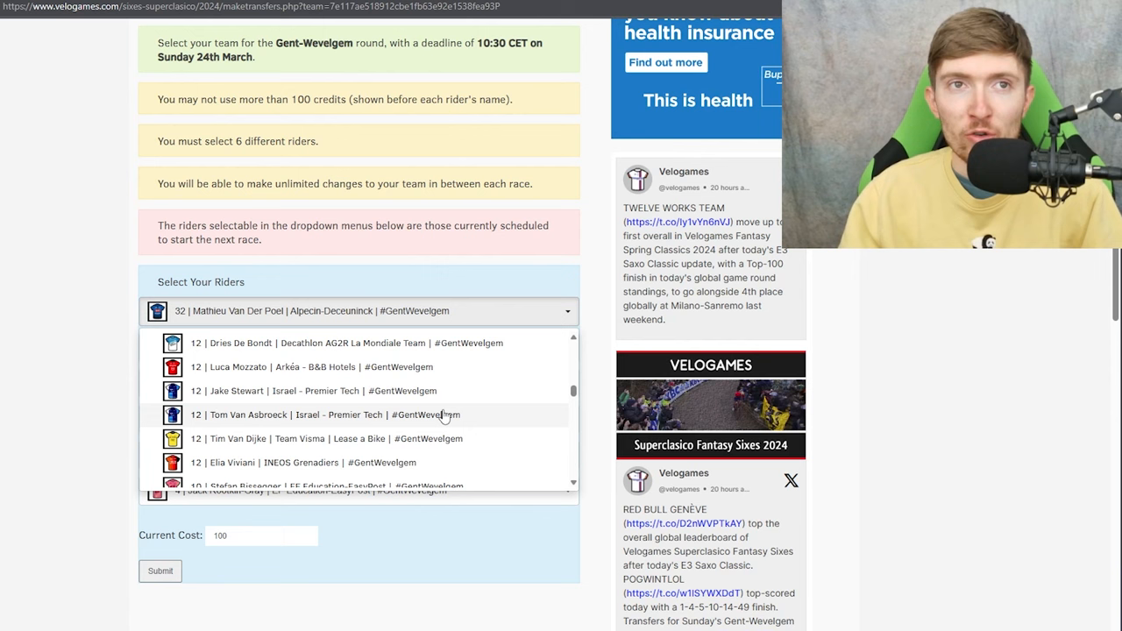
{"action": "scroll", "scroll_direction": "down", "scroll_amount": 3}
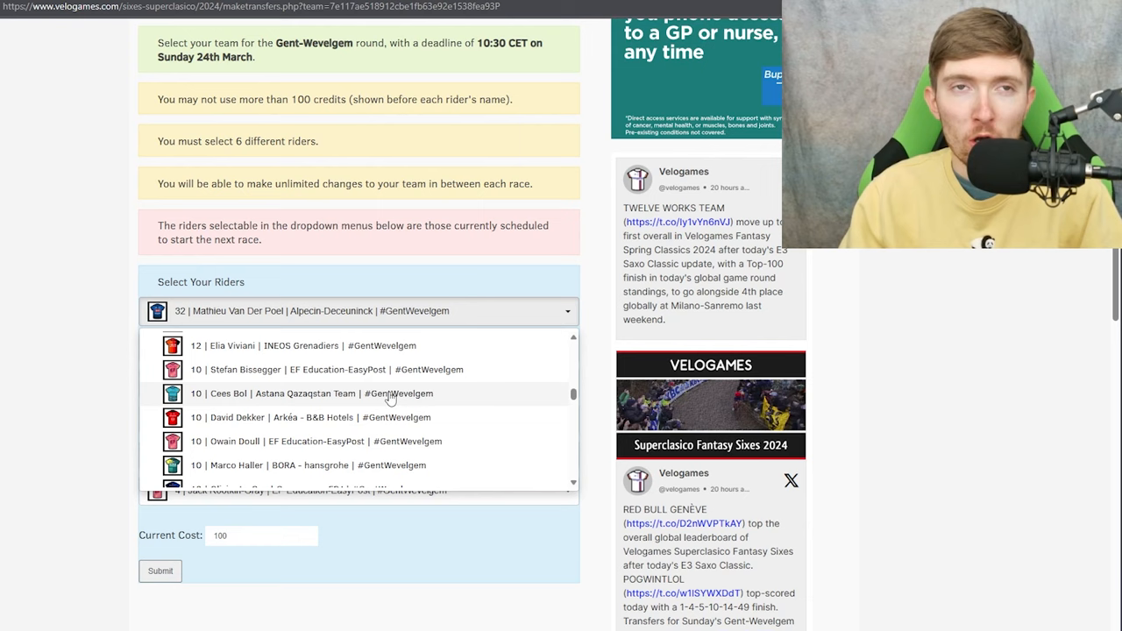
{"action": "mouse_move", "coordinate": [471, 439]}
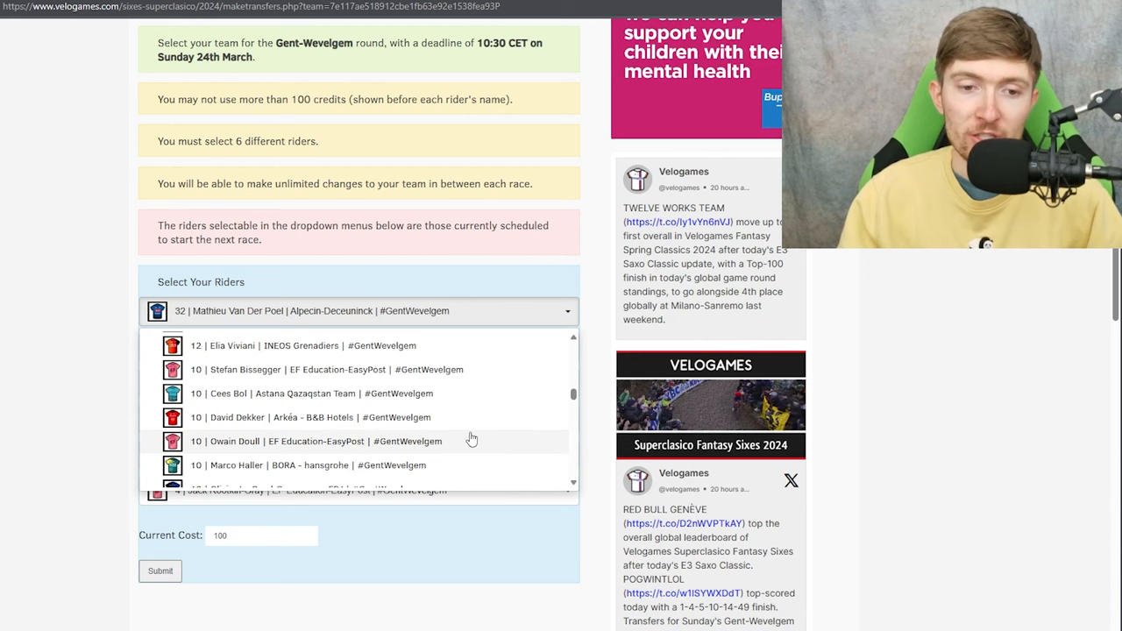
{"action": "scroll", "scroll_direction": "down", "scroll_amount": 3}
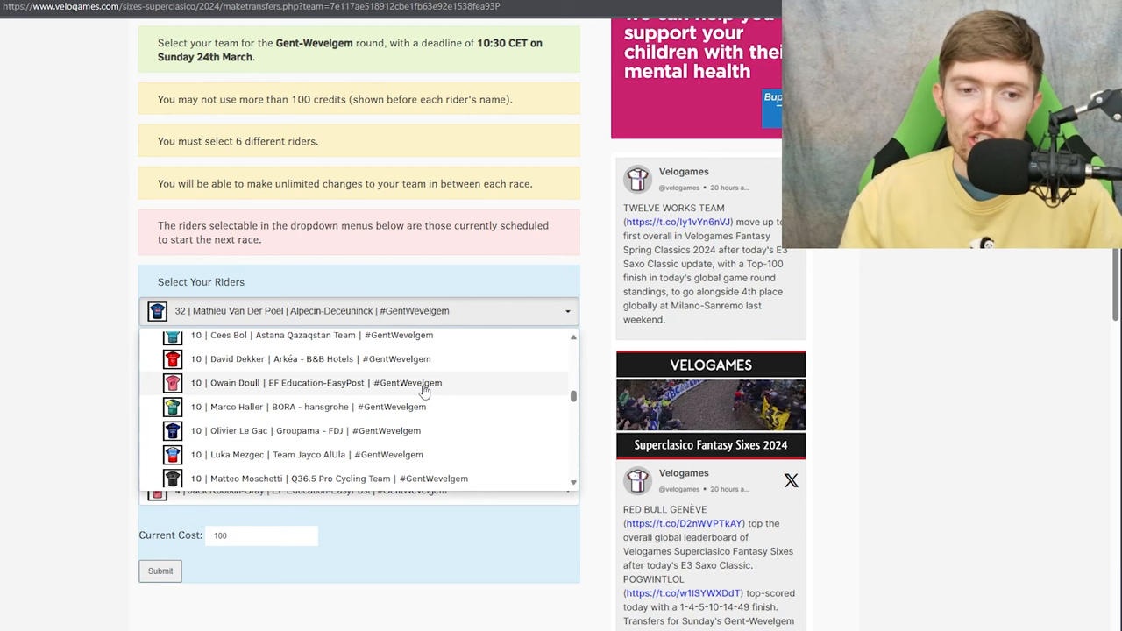
{"action": "scroll", "scroll_direction": "down", "scroll_amount": 3}
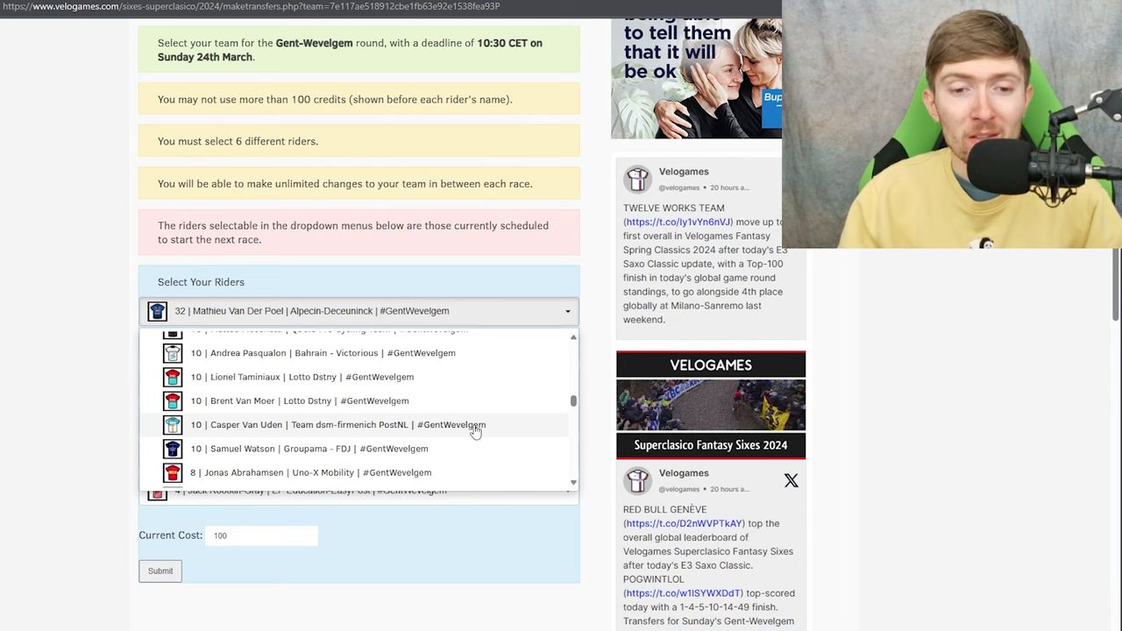
{"action": "scroll", "scroll_direction": "down", "scroll_amount": 3}
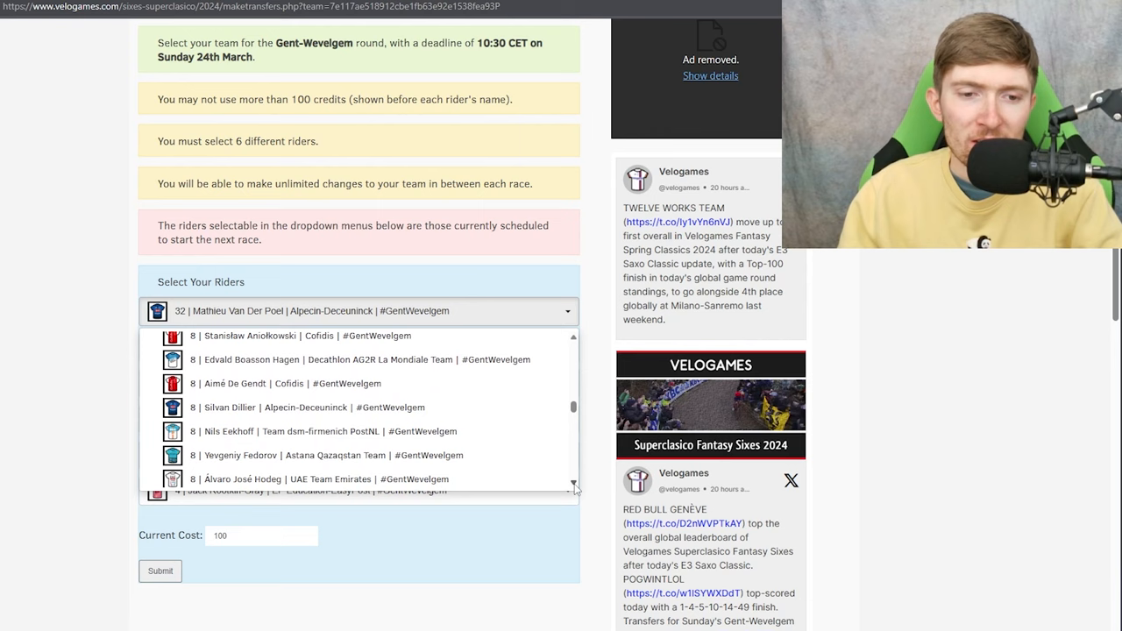
{"action": "scroll", "scroll_direction": "down", "scroll_amount": 3}
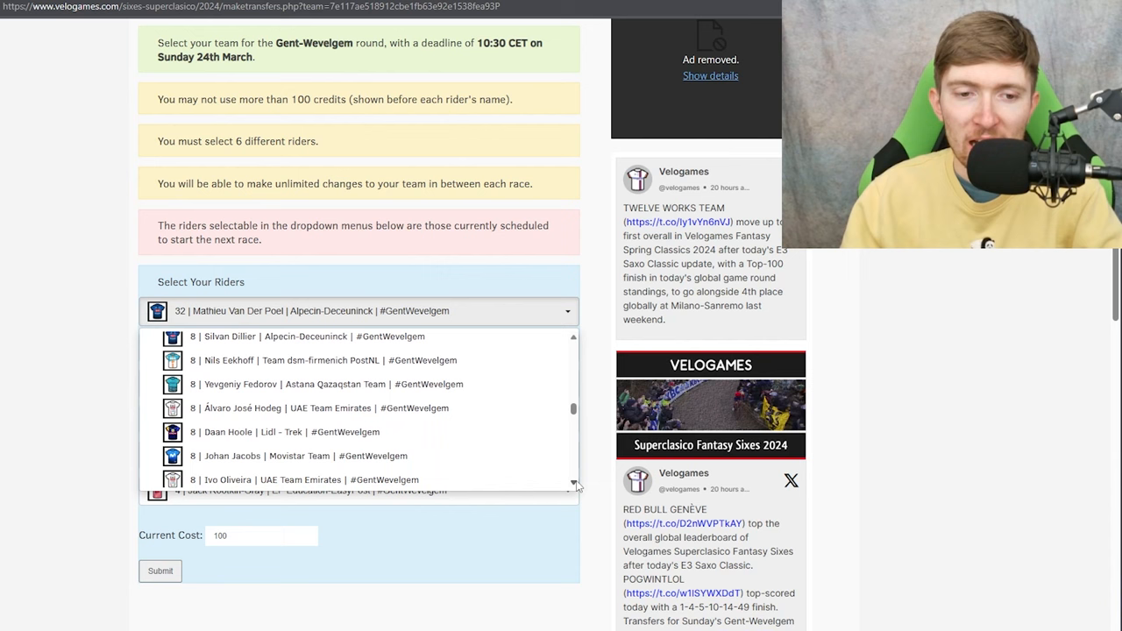
{"action": "scroll", "scroll_direction": "down", "scroll_amount": 3}
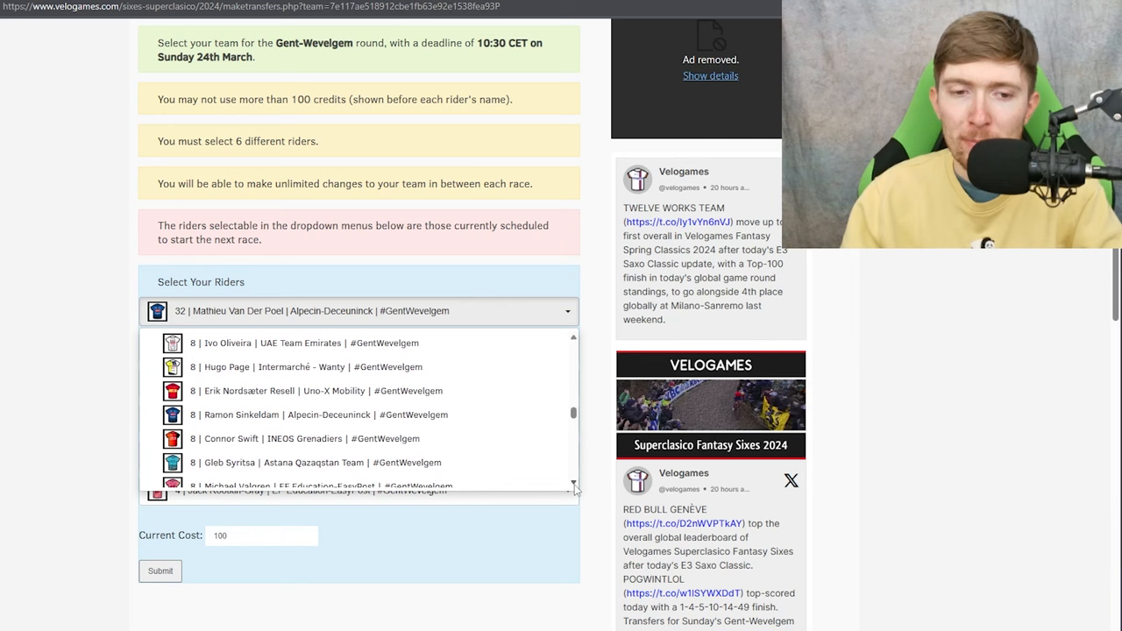
{"action": "scroll", "scroll_direction": "up", "scroll_amount": 3}
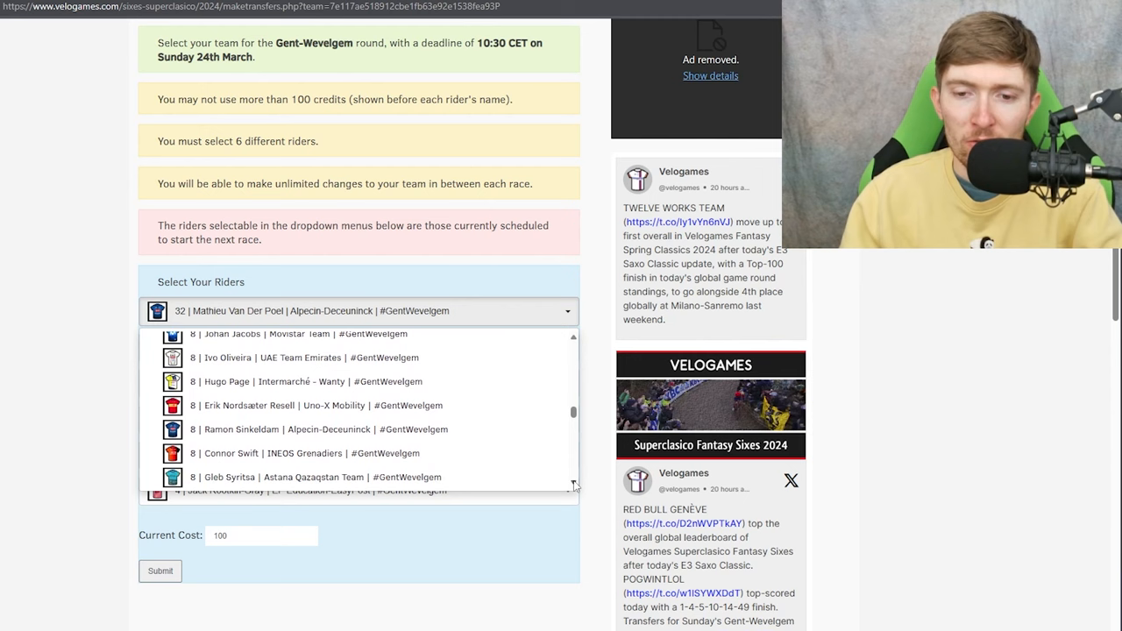
{"action": "scroll", "scroll_direction": "down", "scroll_amount": 3}
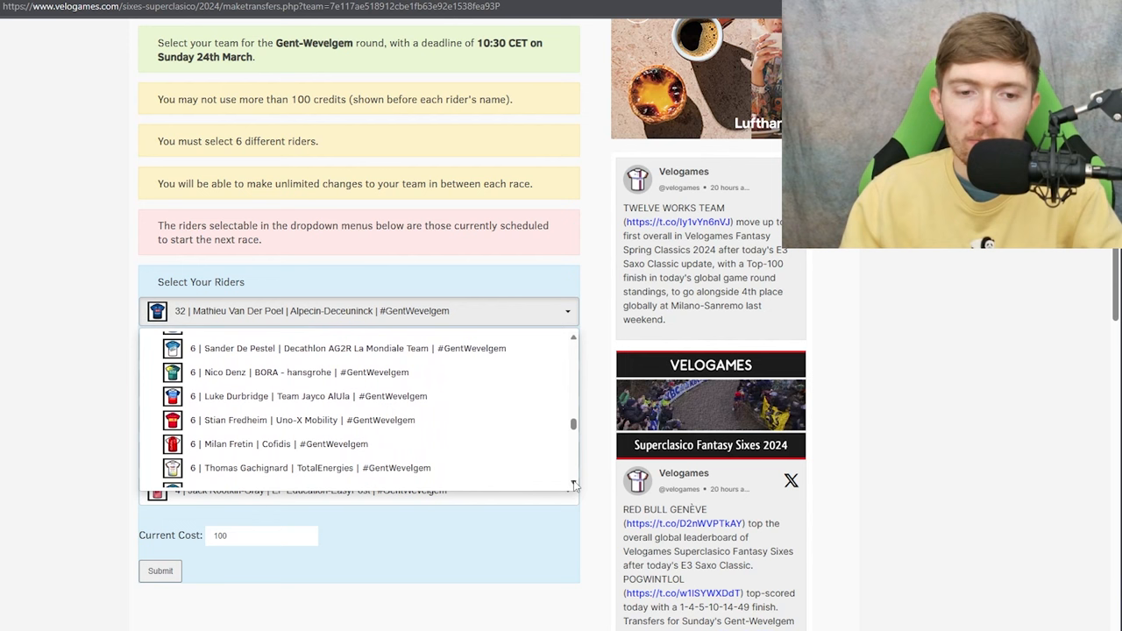
{"action": "scroll", "scroll_direction": "down", "scroll_amount": 3}
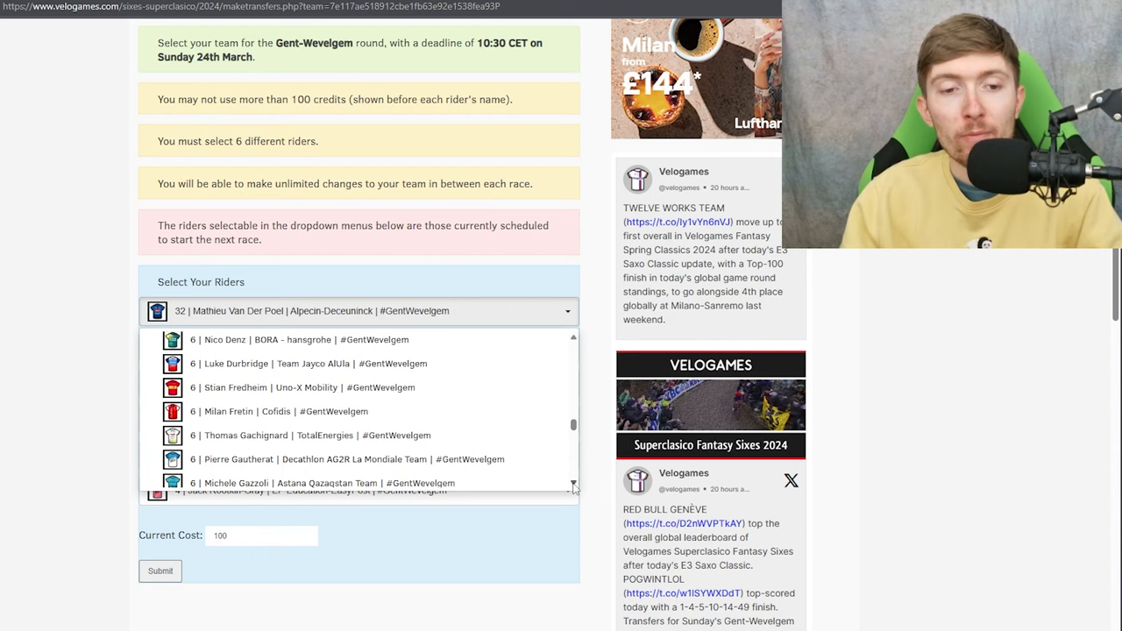
{"action": "scroll", "scroll_direction": "down", "scroll_amount": 3}
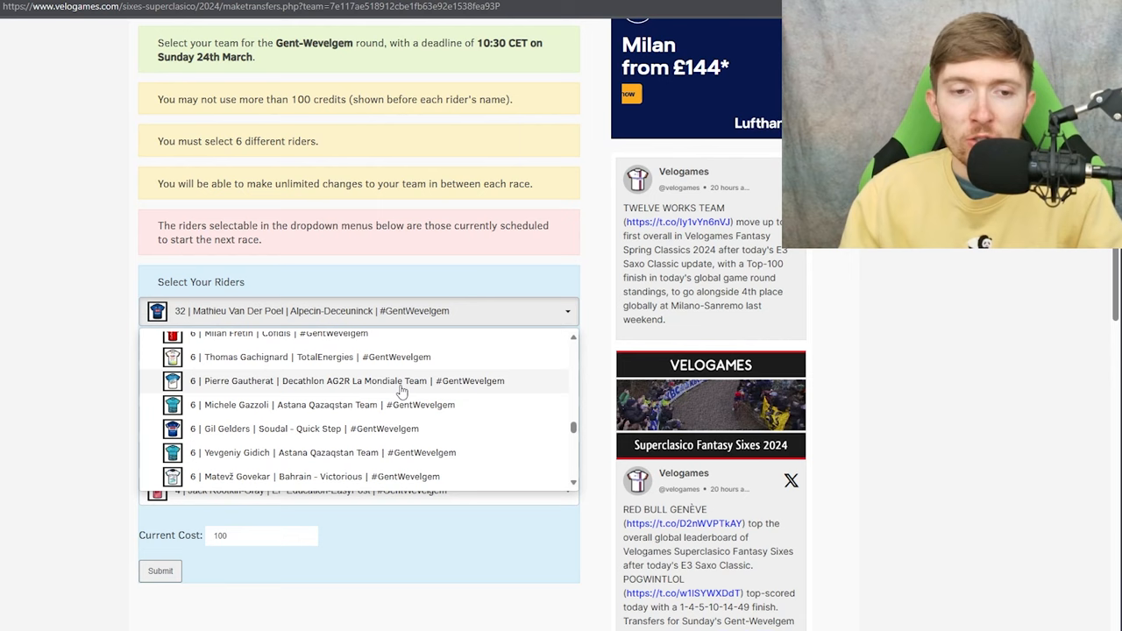
{"action": "scroll", "scroll_direction": "down", "scroll_amount": 3}
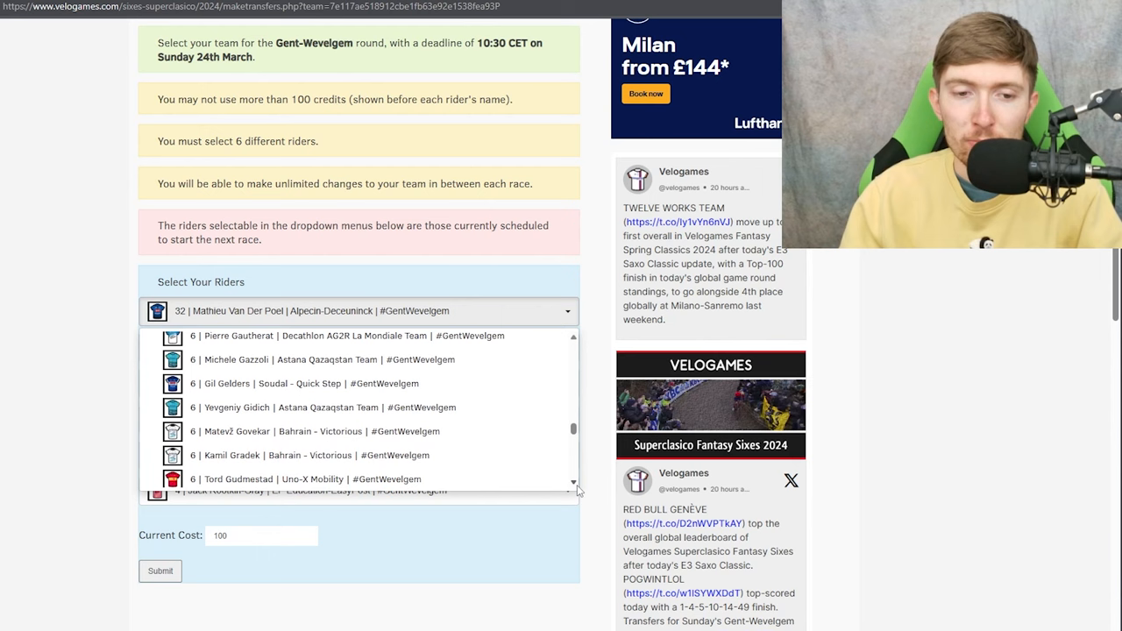
{"action": "scroll", "scroll_direction": "down", "scroll_amount": 3}
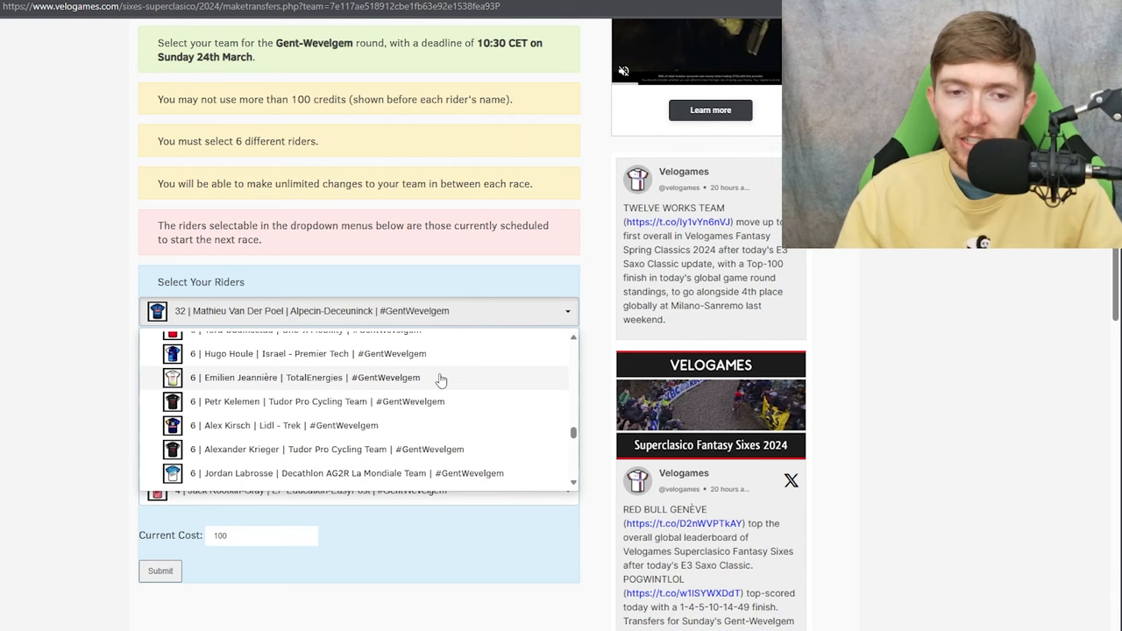
{"action": "scroll", "scroll_direction": "down", "scroll_amount": 3}
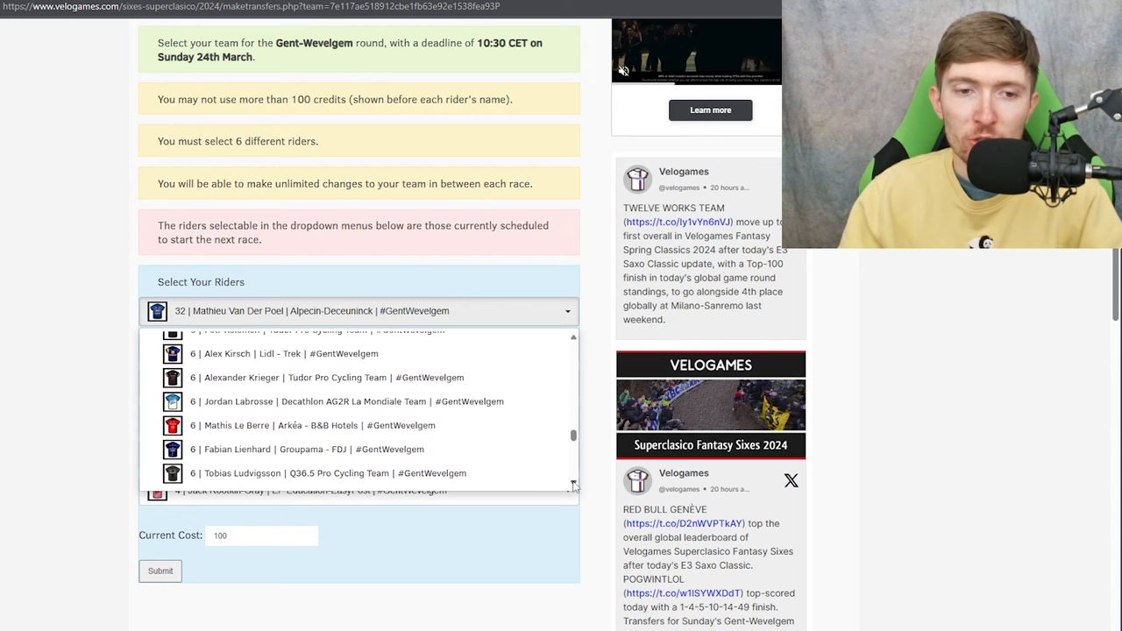
{"action": "scroll", "scroll_direction": "down", "scroll_amount": 3}
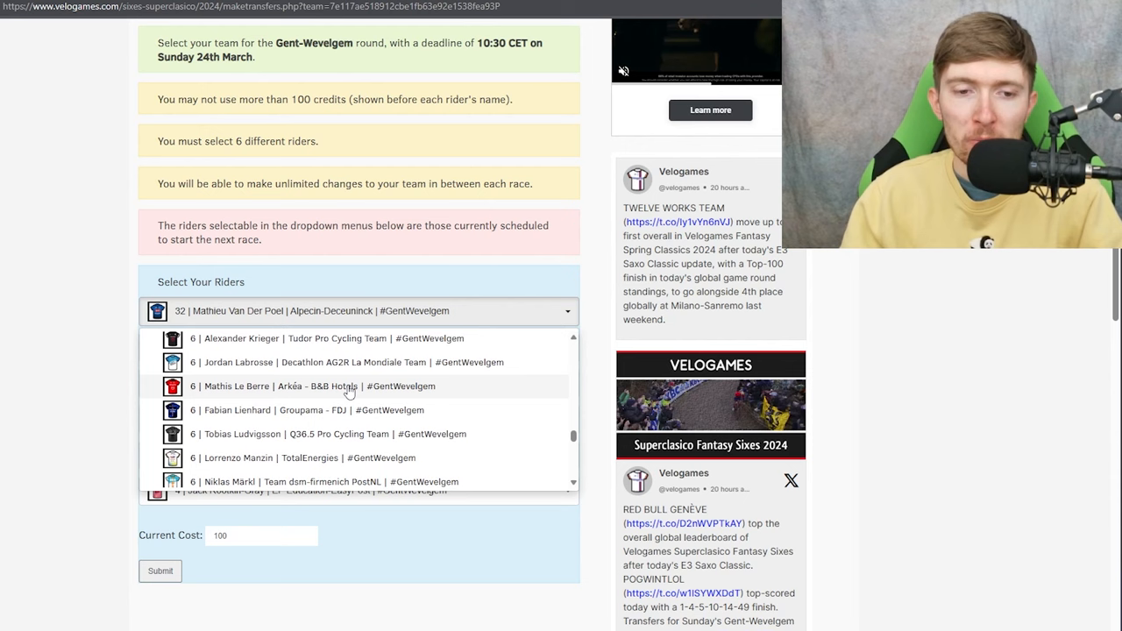
{"action": "scroll", "scroll_direction": "down", "scroll_amount": 3}
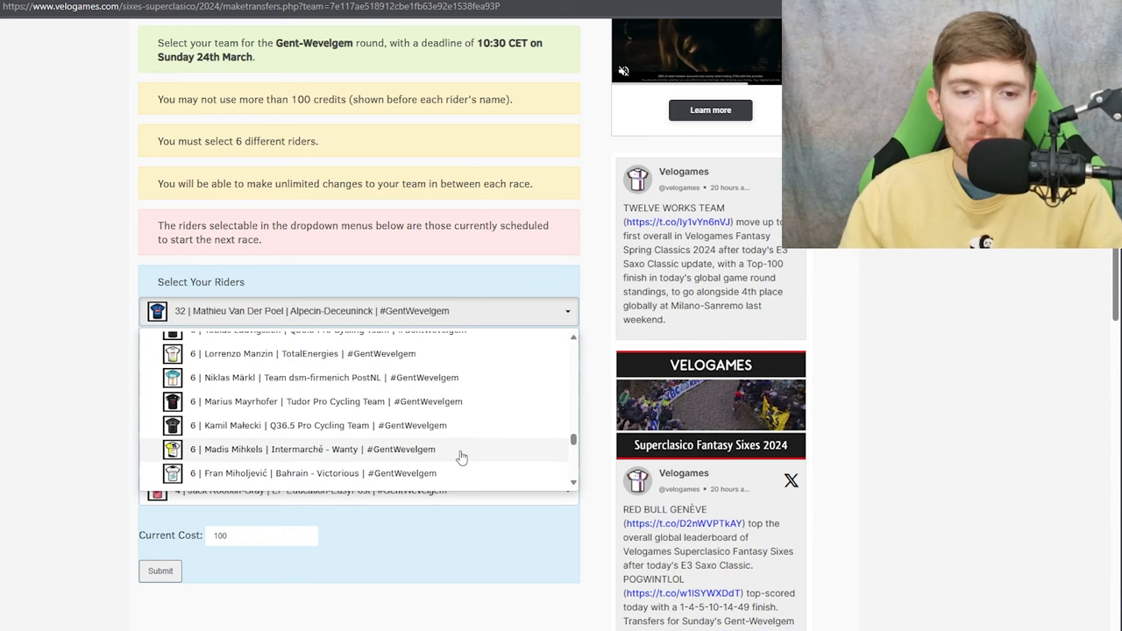
{"action": "scroll", "scroll_direction": "down", "scroll_amount": 3}
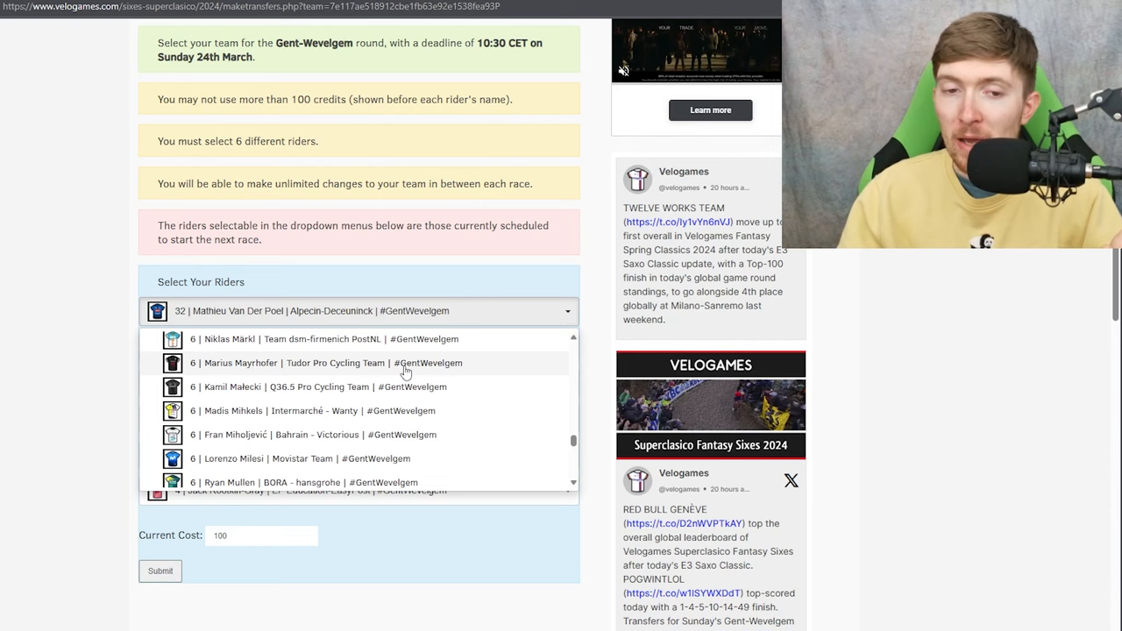
{"action": "scroll", "scroll_direction": "down", "scroll_amount": 3}
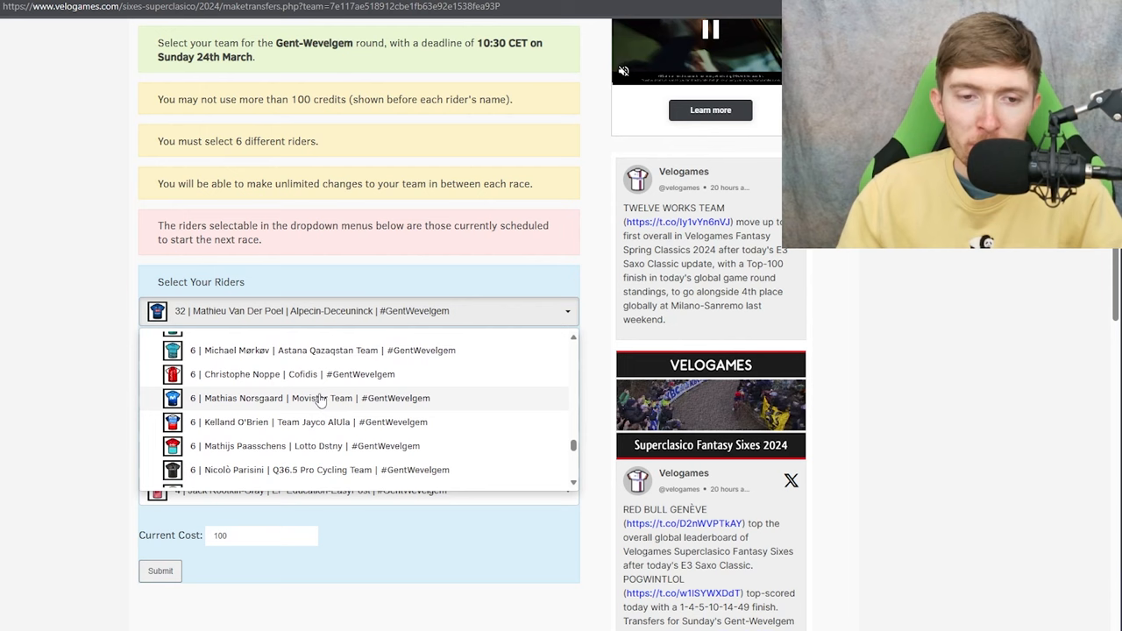
{"action": "scroll", "scroll_direction": "down", "scroll_amount": 3}
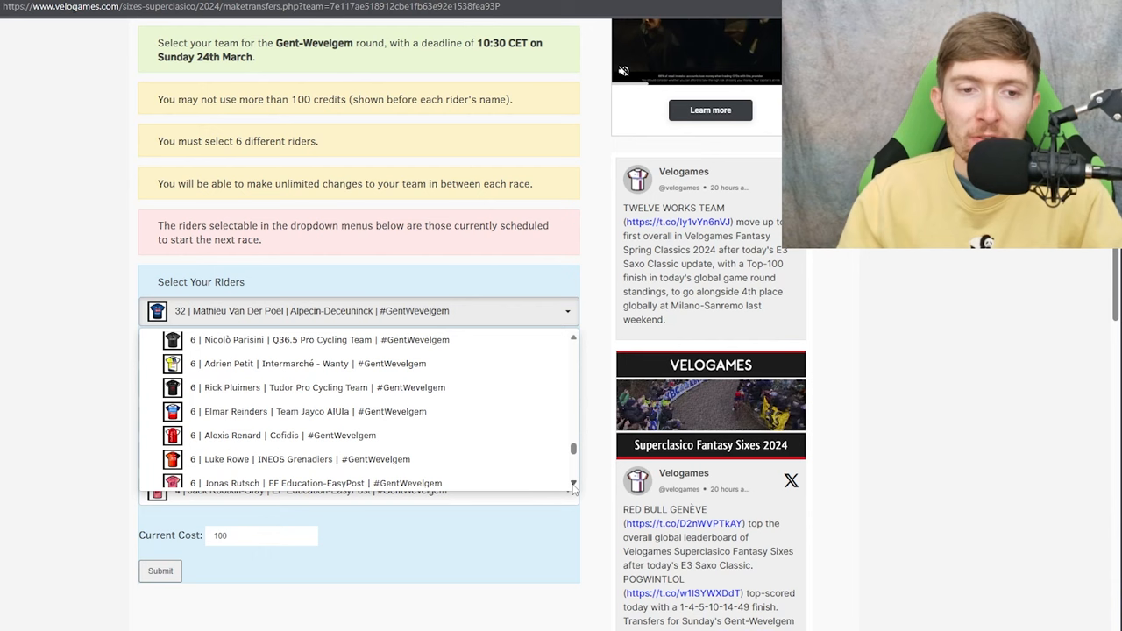
Finish browsing the 4-credit riders and leave the list without changing the team
{"action": "scroll", "scroll_direction": "down", "scroll_amount": 3}
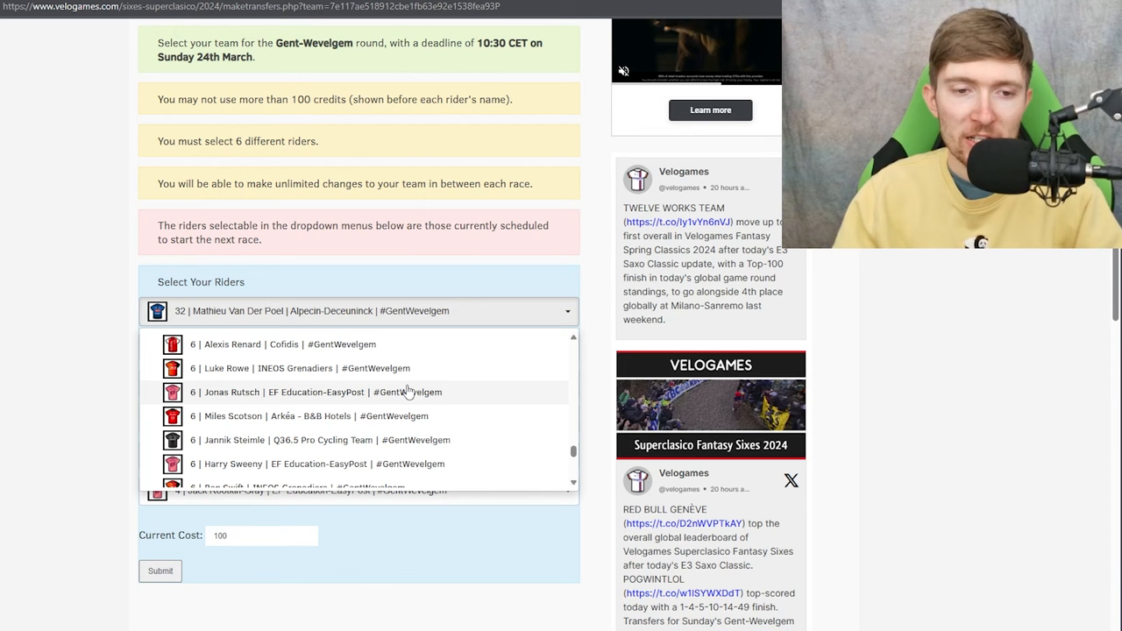
{"action": "scroll", "scroll_direction": "down", "scroll_amount": 3}
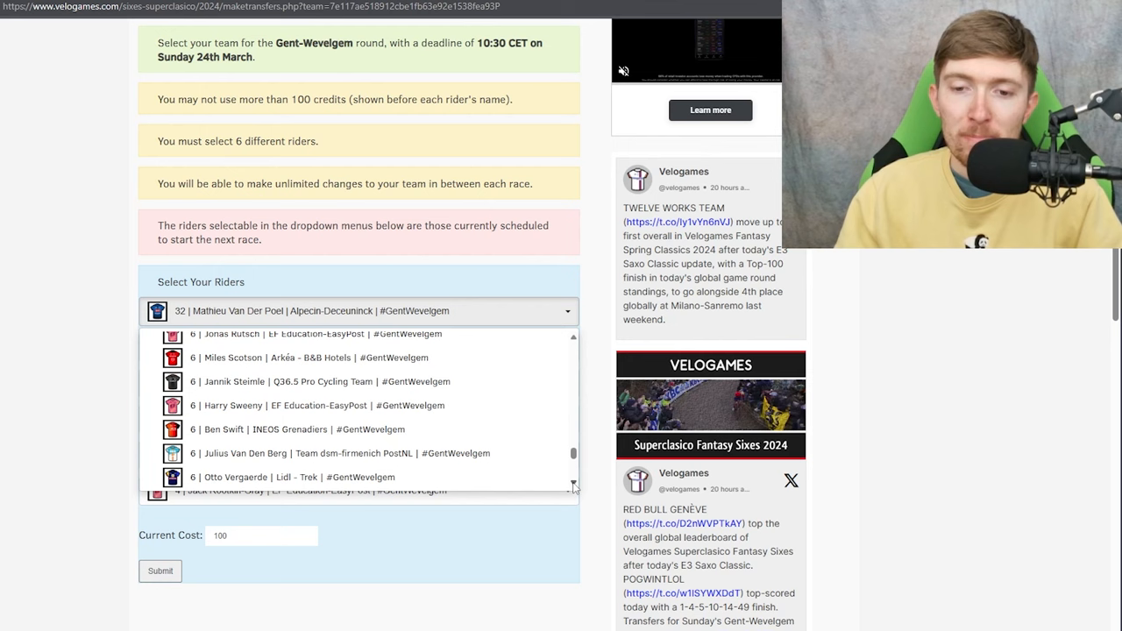
{"action": "scroll", "scroll_direction": "down", "scroll_amount": 3}
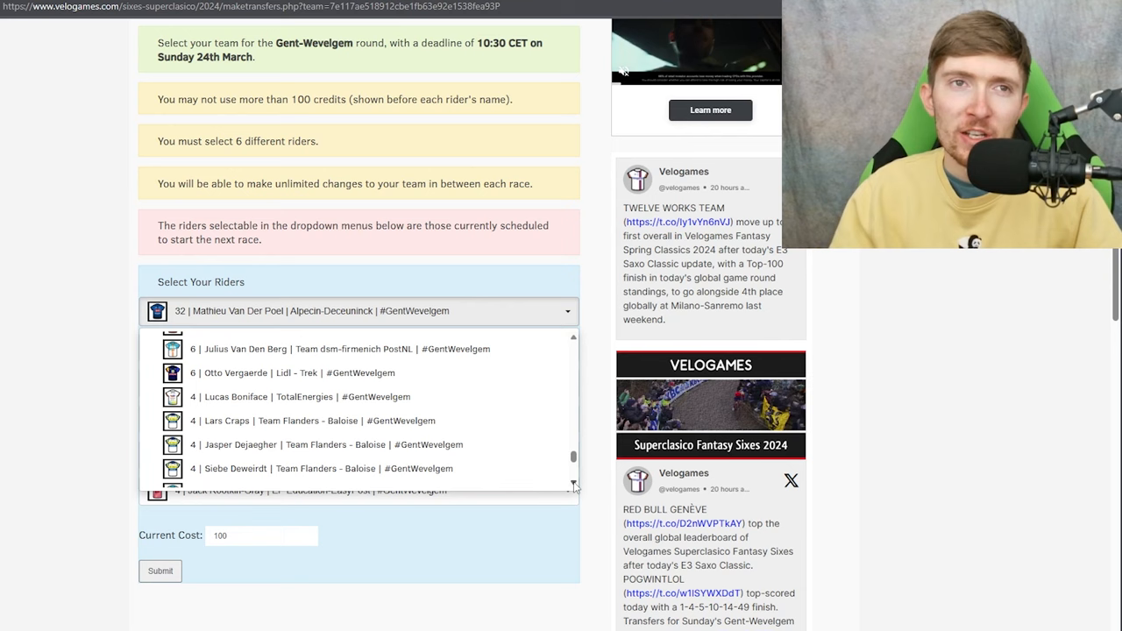
{"action": "scroll", "scroll_direction": "down", "scroll_amount": 3}
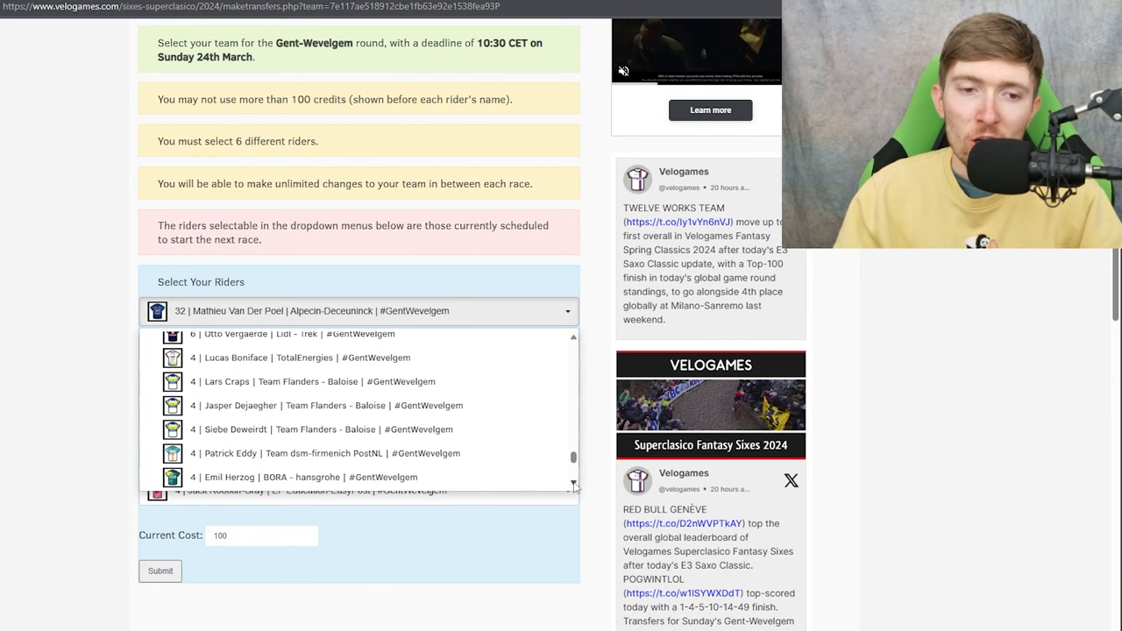
{"action": "scroll", "scroll_direction": "down", "scroll_amount": 3}
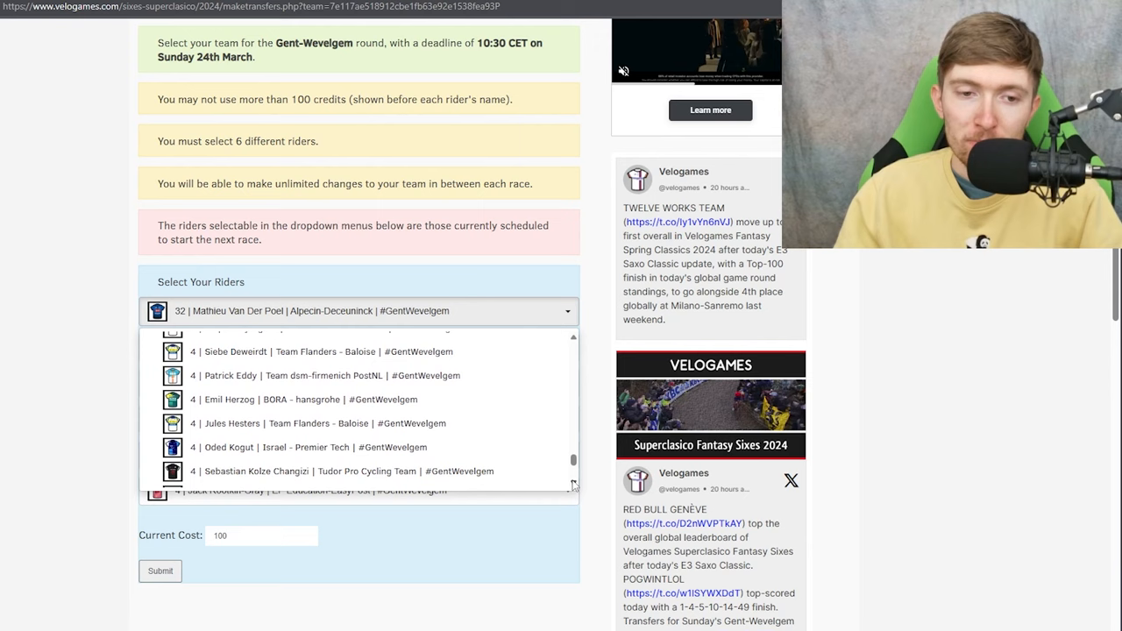
{"action": "mouse_move", "coordinate": [449, 400]}
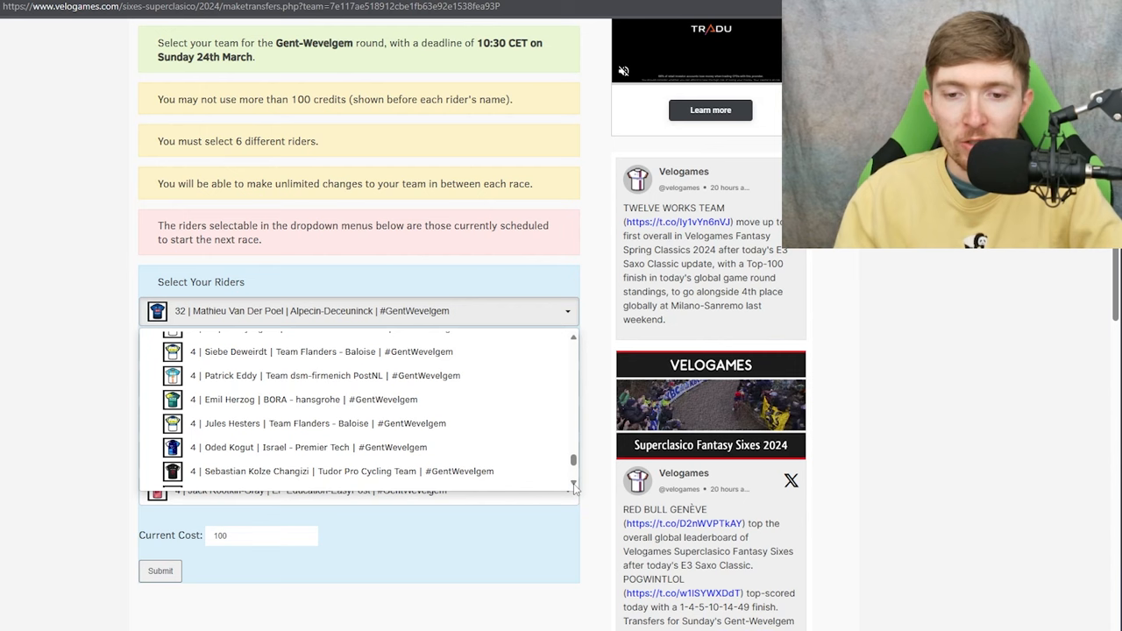
{"action": "scroll", "scroll_direction": "up", "scroll_amount": 3}
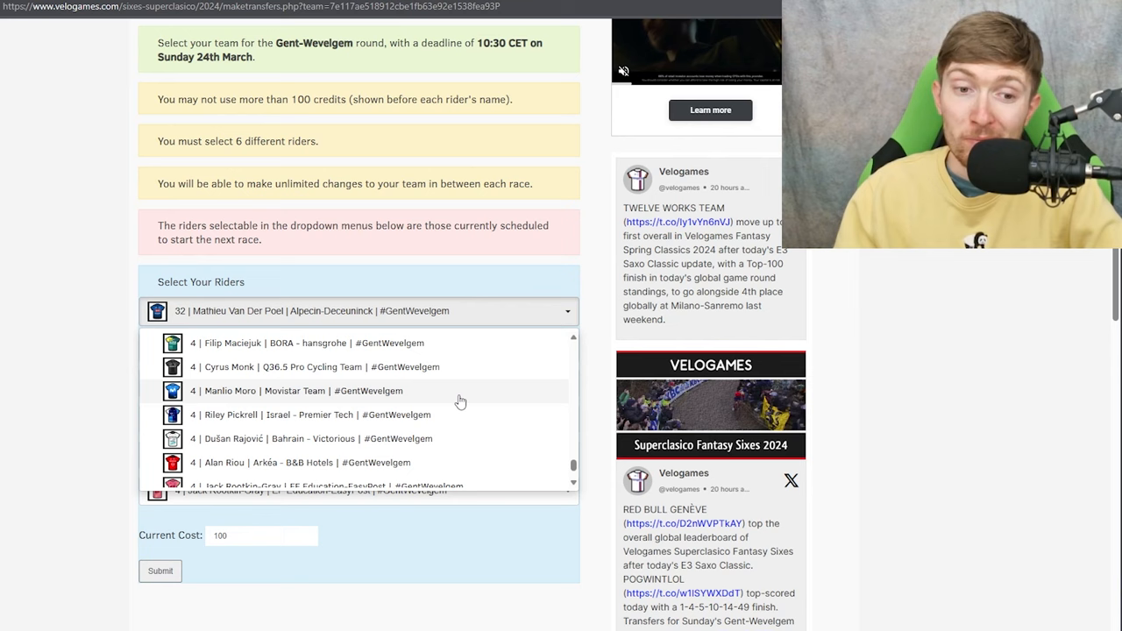
{"action": "scroll", "scroll_direction": "down", "scroll_amount": 3}
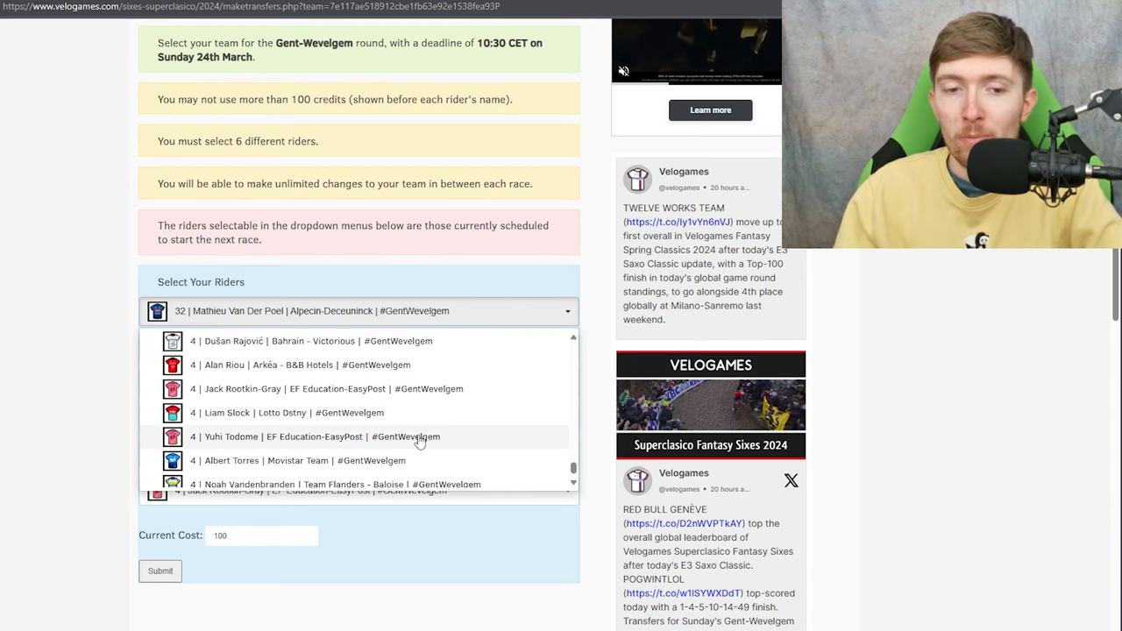
{"action": "scroll", "scroll_direction": "up", "scroll_amount": 3}
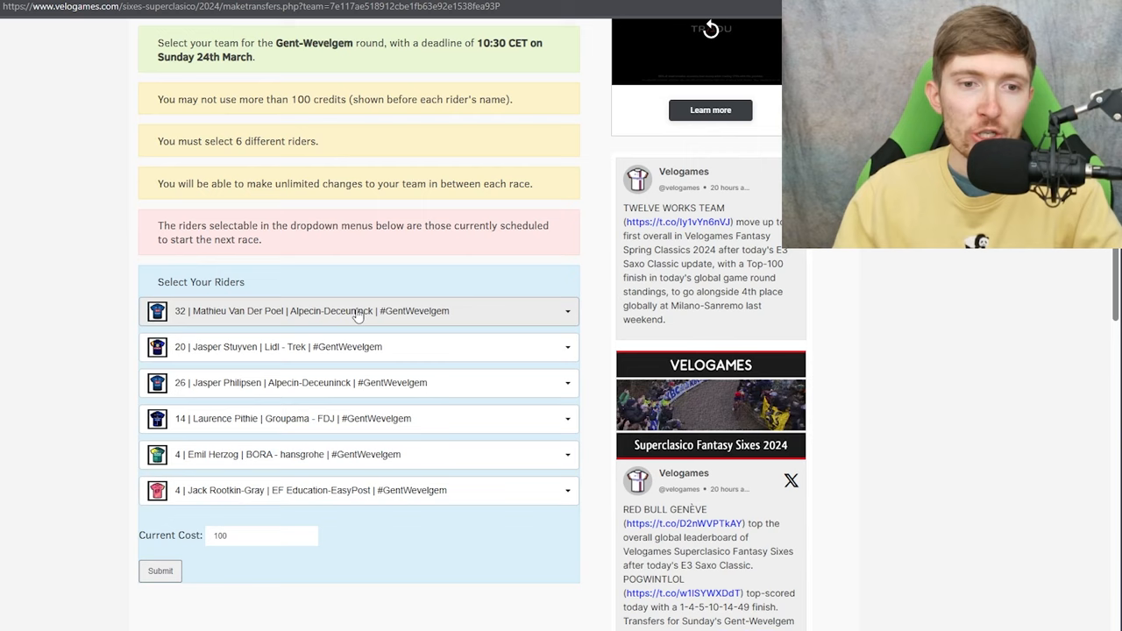
{"action": "mouse_move", "coordinate": [403, 358]}
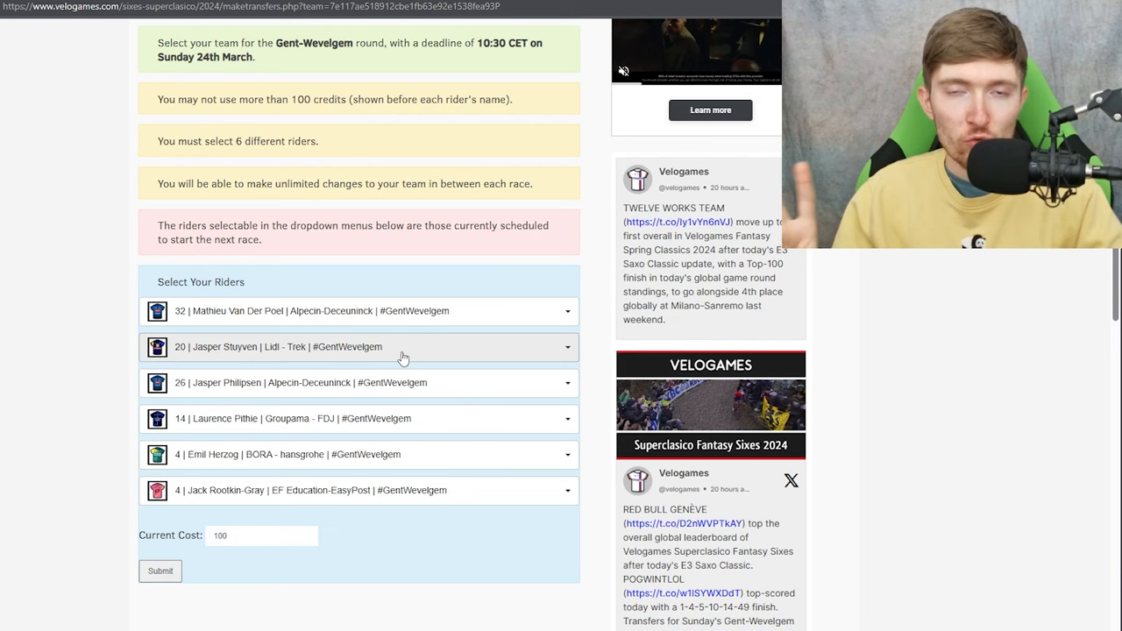
{"action": "mouse_move", "coordinate": [333, 419]}
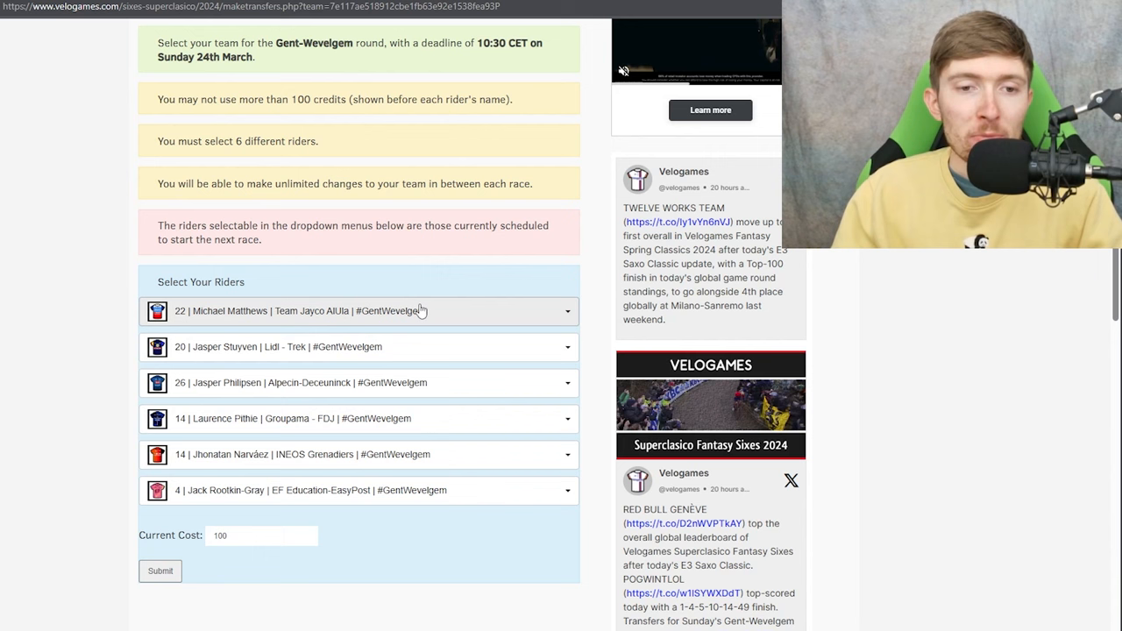
Select Nils Eekhoff in the fifth slot, completing the 100-credit team with Kooij, Merlier, Philipsen, Pithie and Rootkin-Gray
{"action": "left_click", "coordinate": [350, 418]}
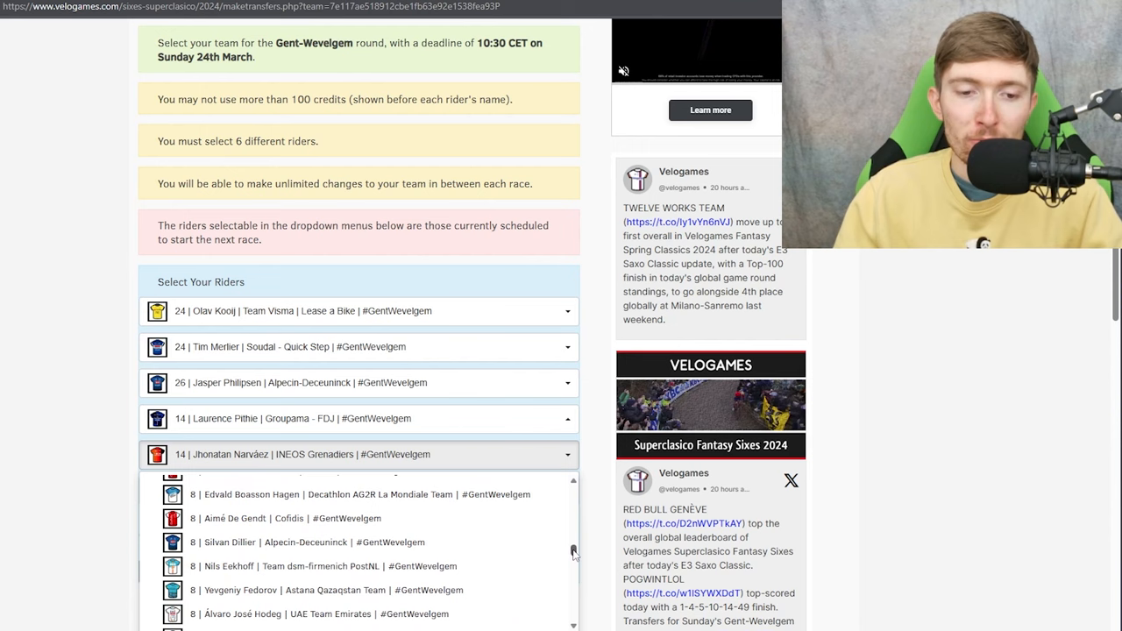
{"action": "scroll", "scroll_direction": "up", "scroll_amount": 3}
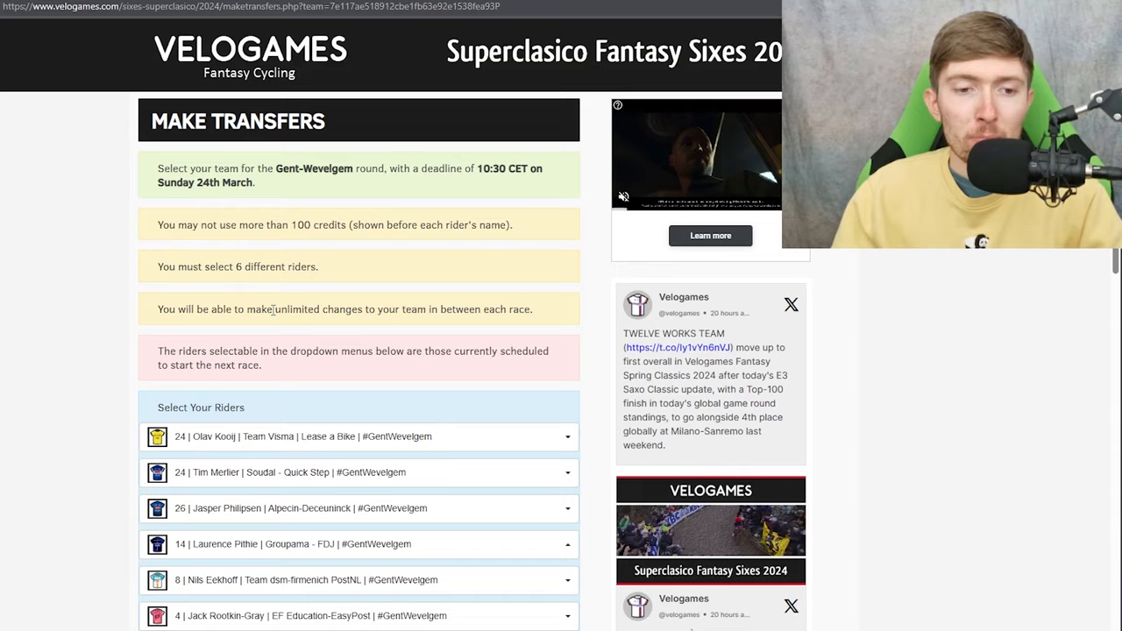
{"action": "scroll", "scroll_direction": "down", "scroll_amount": 3}
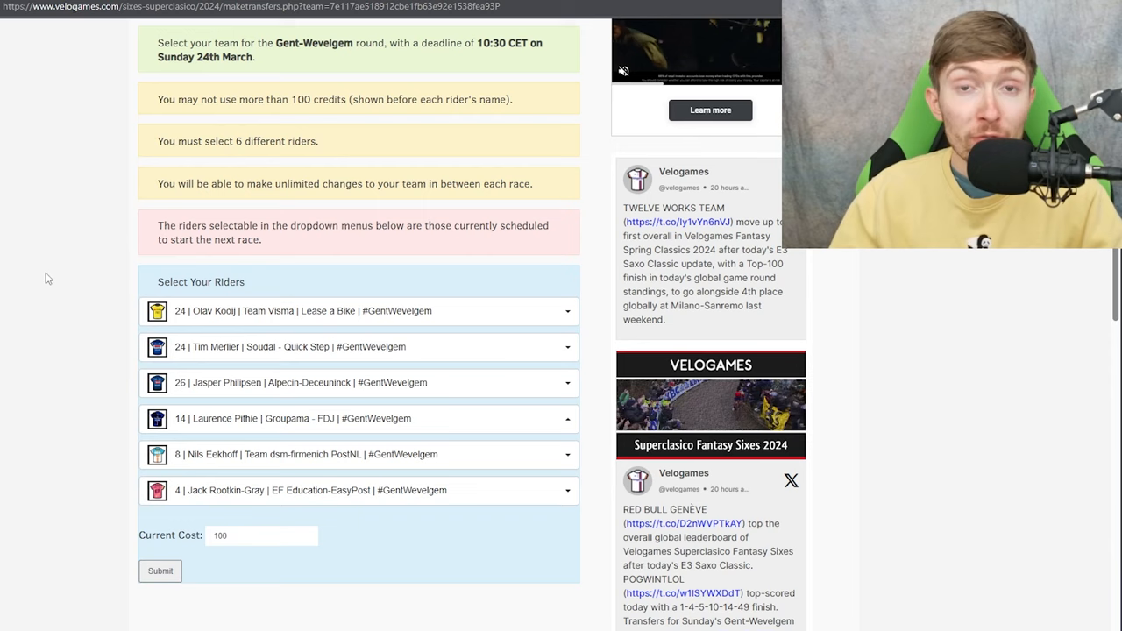